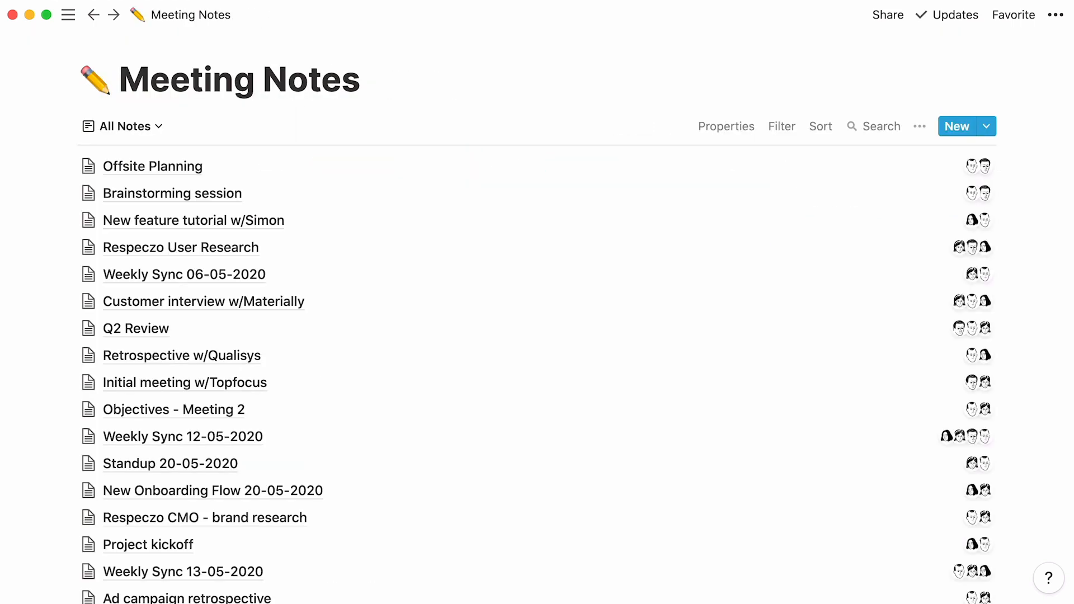
# Start a new page and add the Company Home, New Hire Onboarding and Job Board HR templates.
pyautogui.click(956, 126)
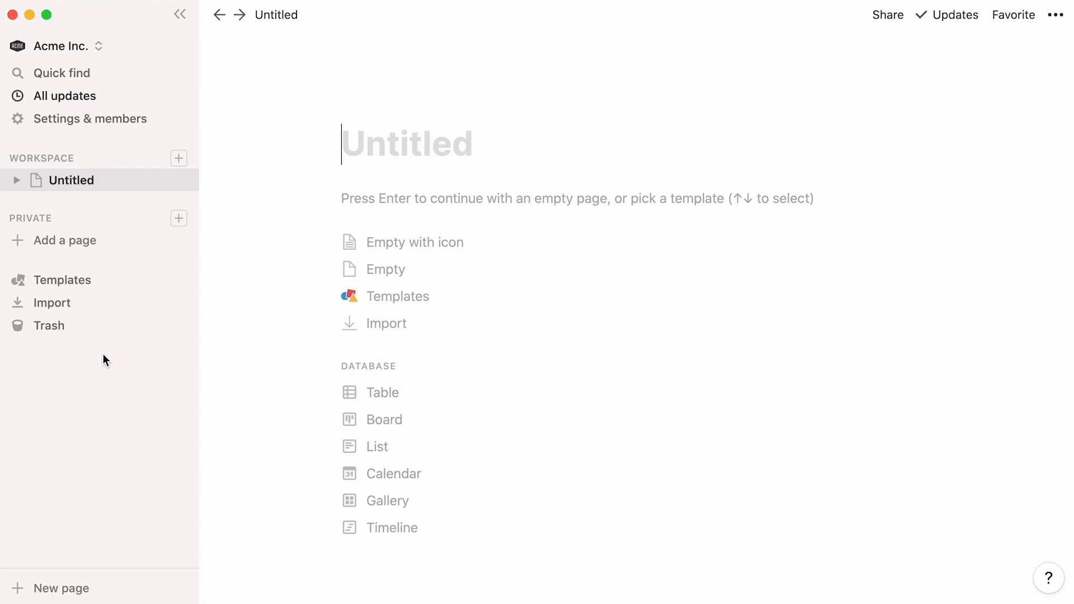
pyautogui.moveTo(139, 295)
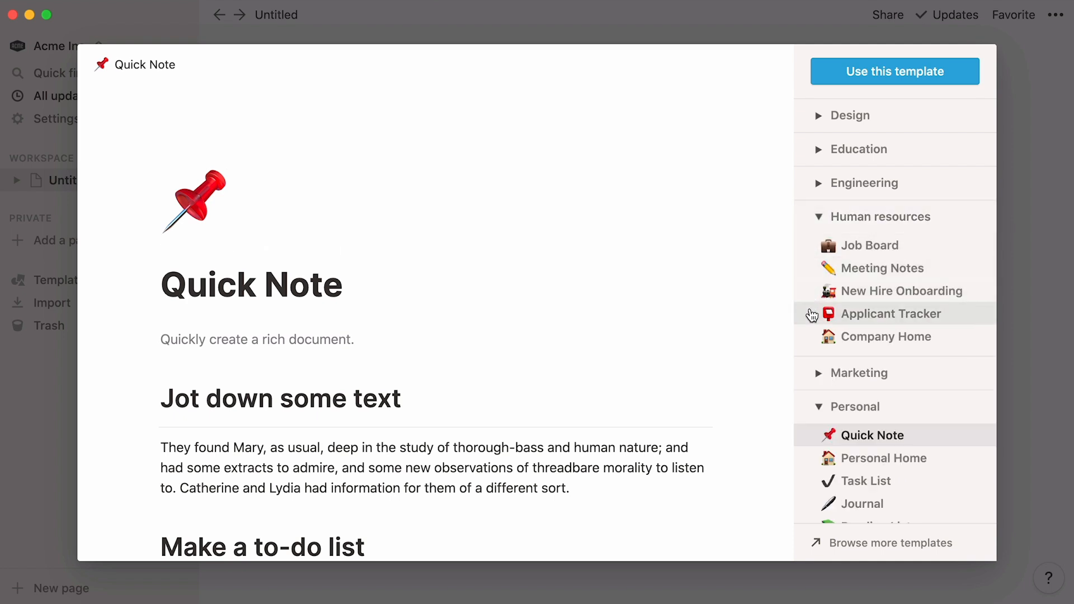
pyautogui.click(885, 337)
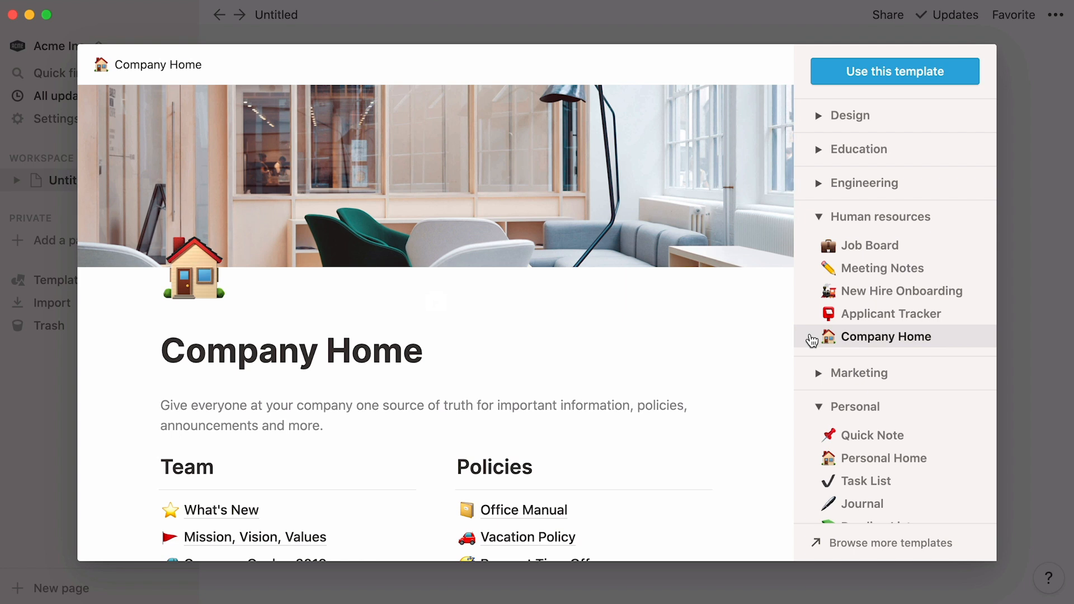
pyautogui.moveTo(968, 88)
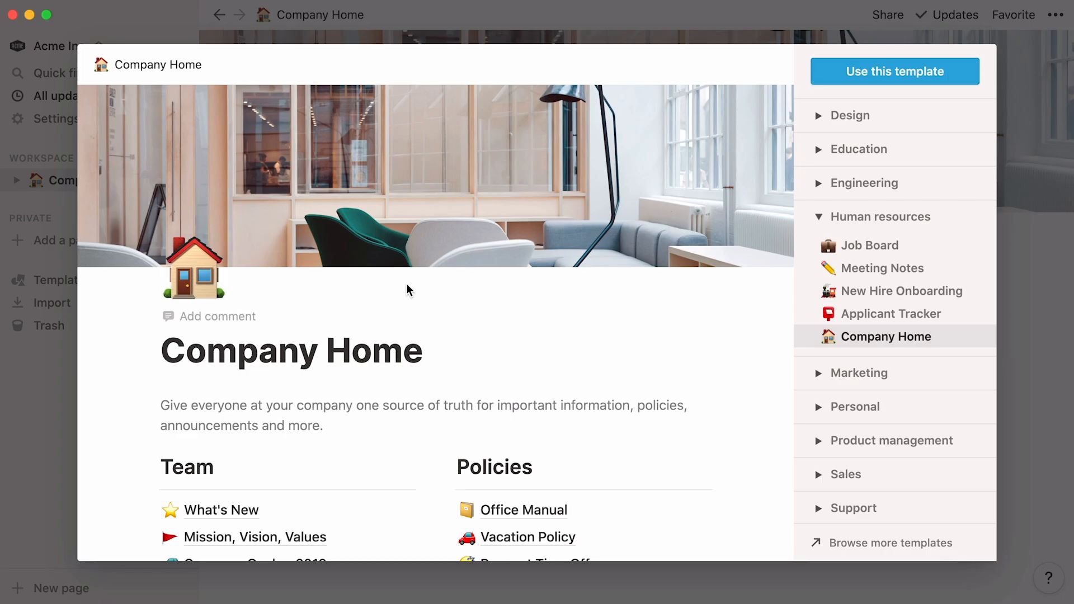
pyautogui.click(902, 290)
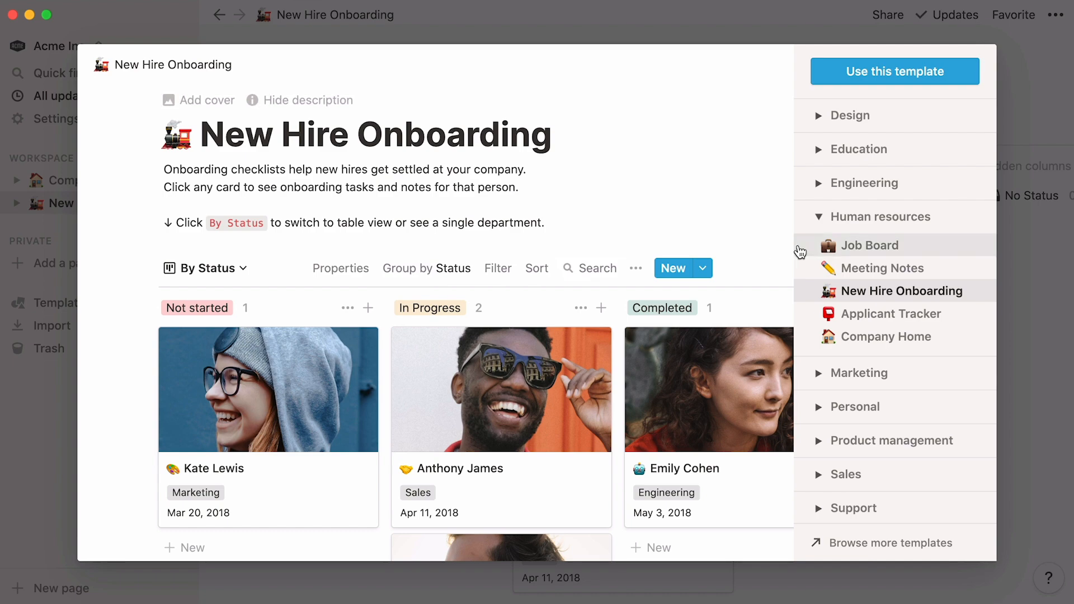
pyautogui.click(870, 245)
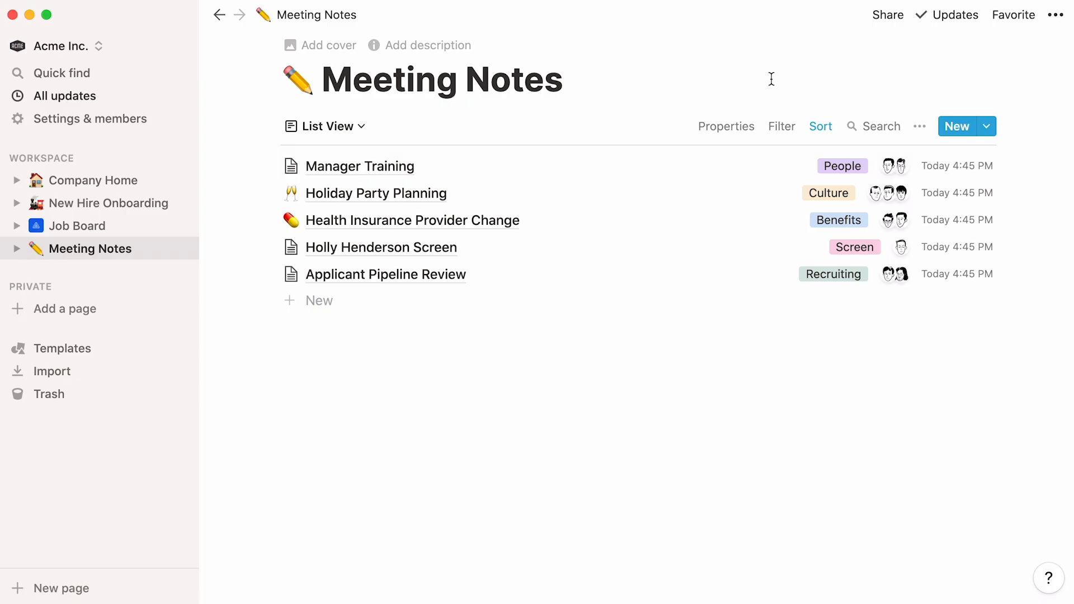
pyautogui.moveTo(150, 152)
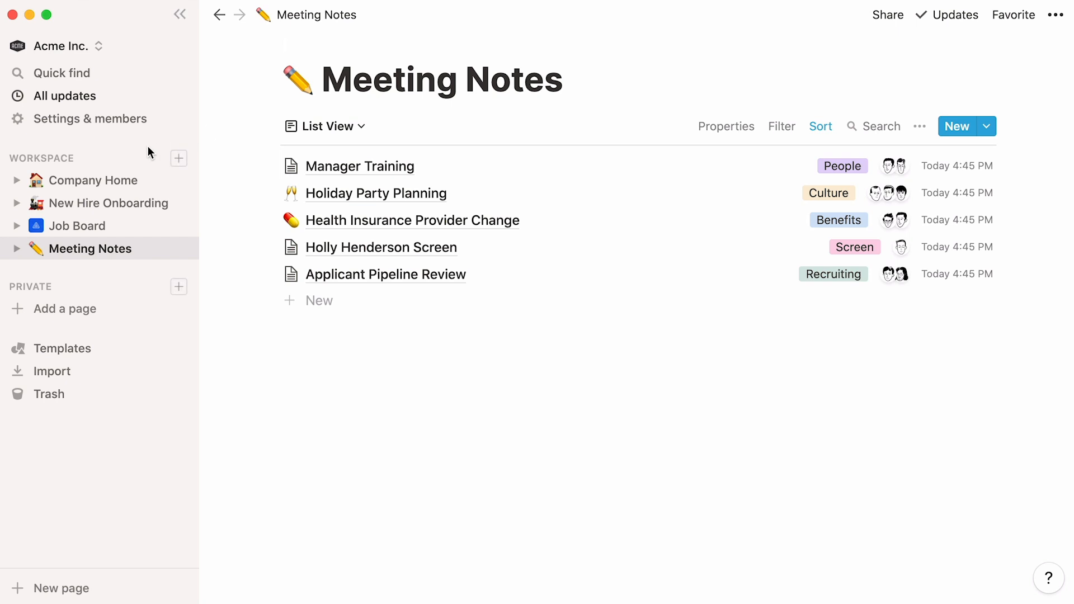
pyautogui.moveTo(144, 180)
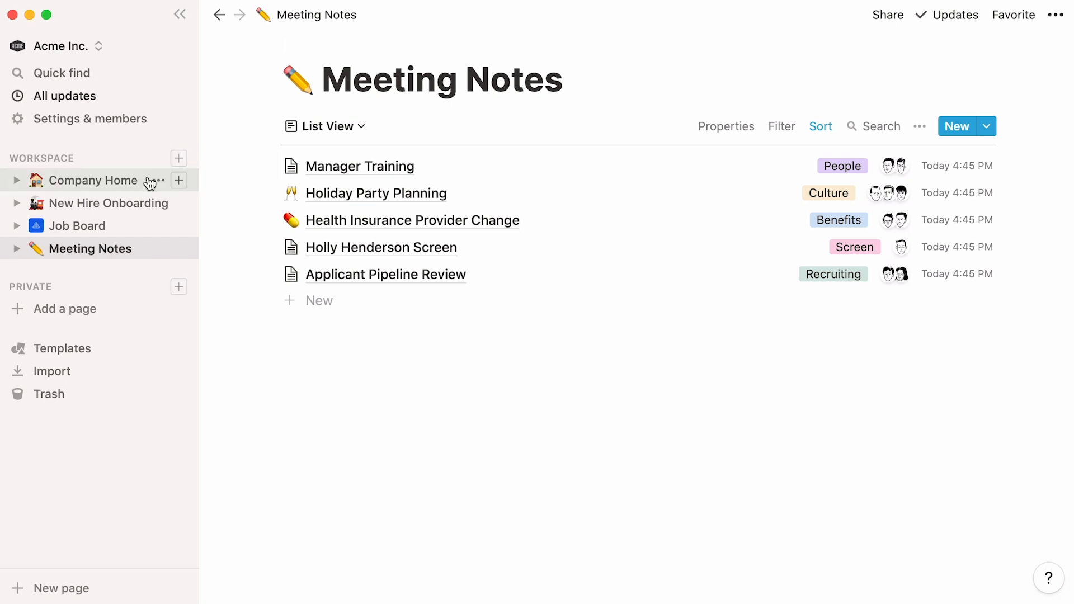
# Open Company Home from the Workspace section of the sidebar.
pyautogui.click(94, 180)
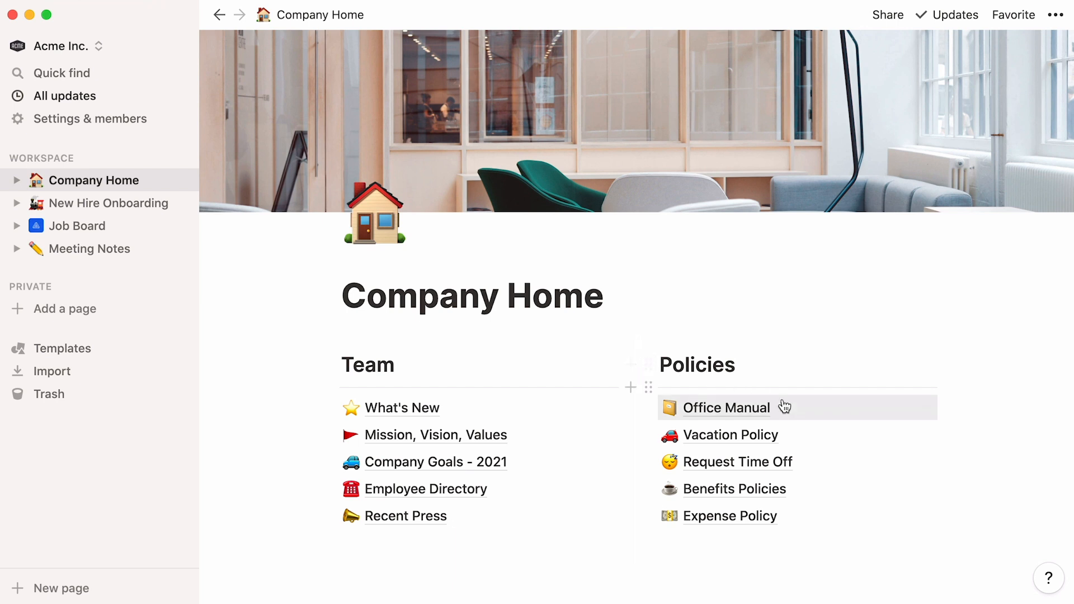
pyautogui.click(425, 489)
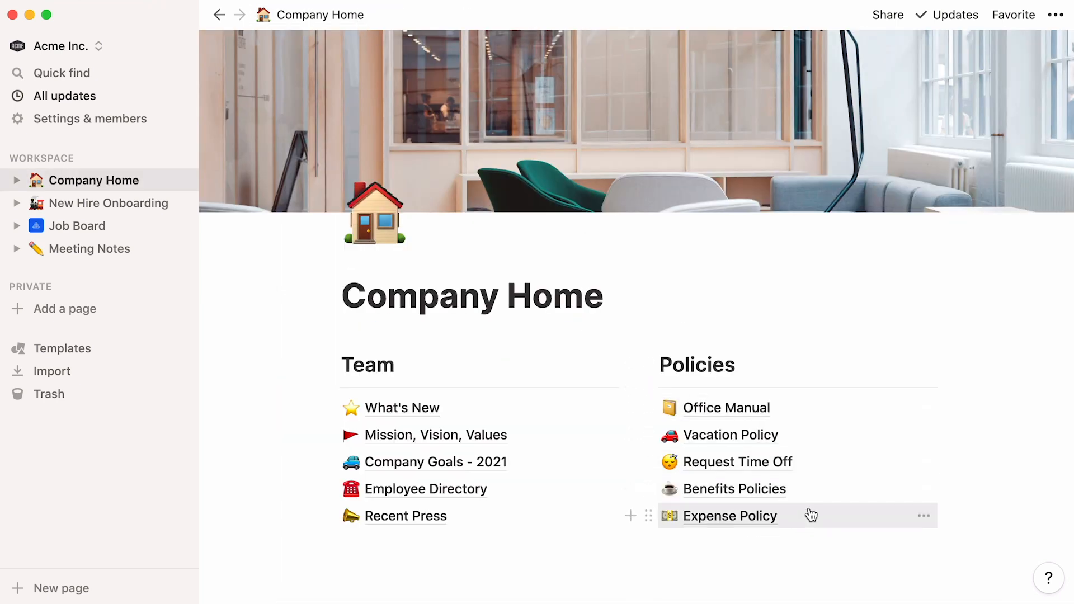
pyautogui.click(730, 516)
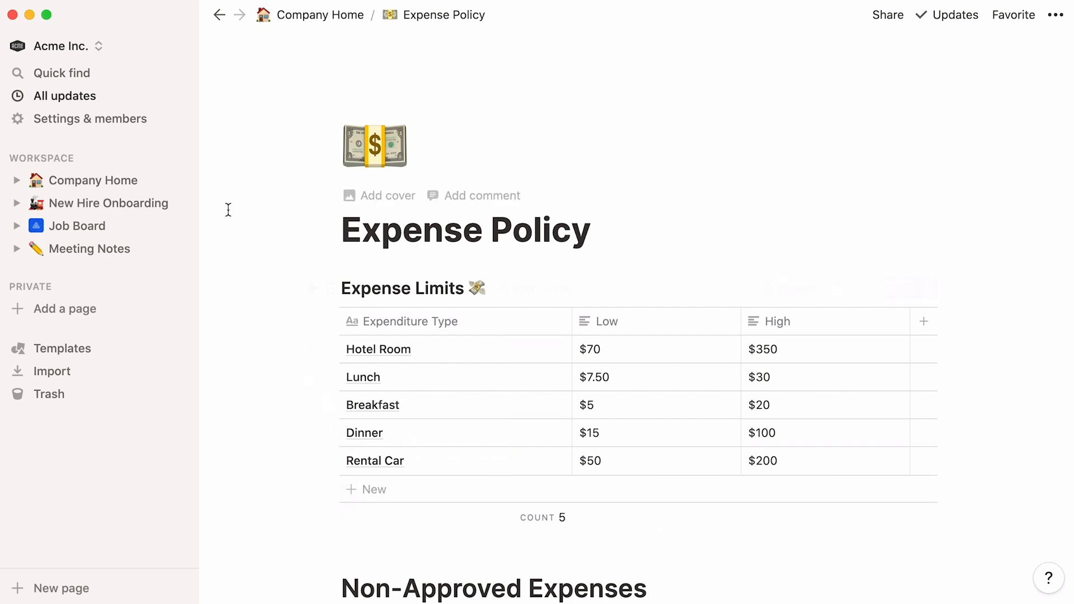
pyautogui.click(318, 15)
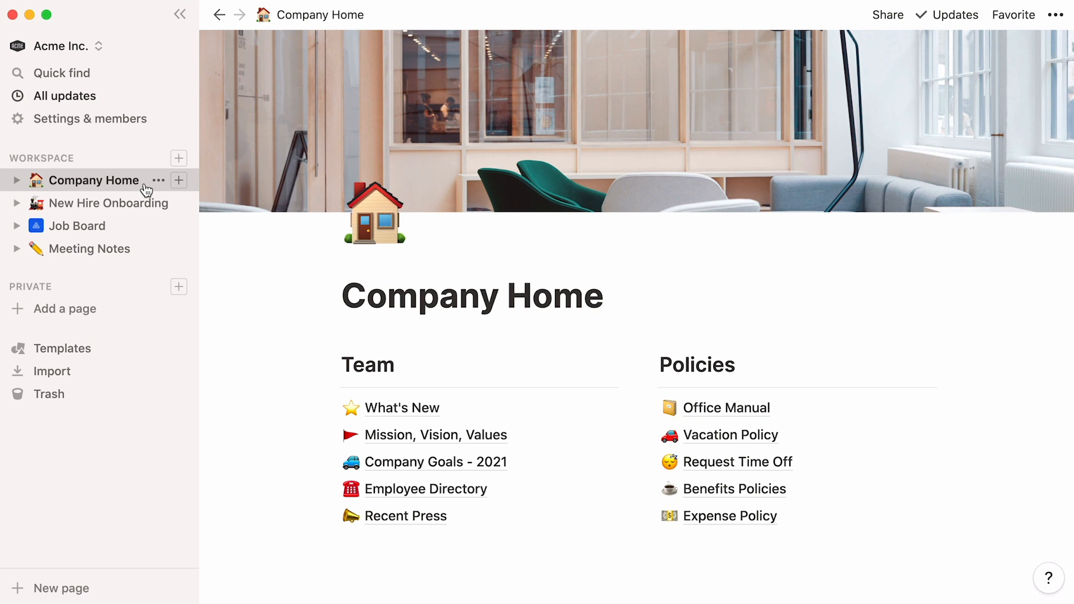
pyautogui.moveTo(312, 366)
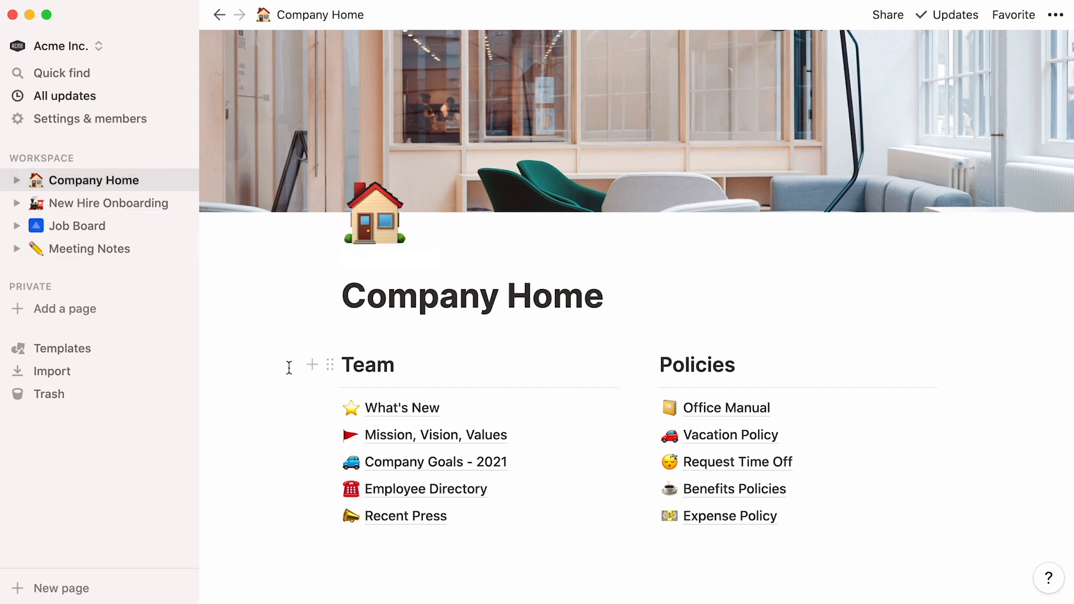
pyautogui.moveTo(850, 428)
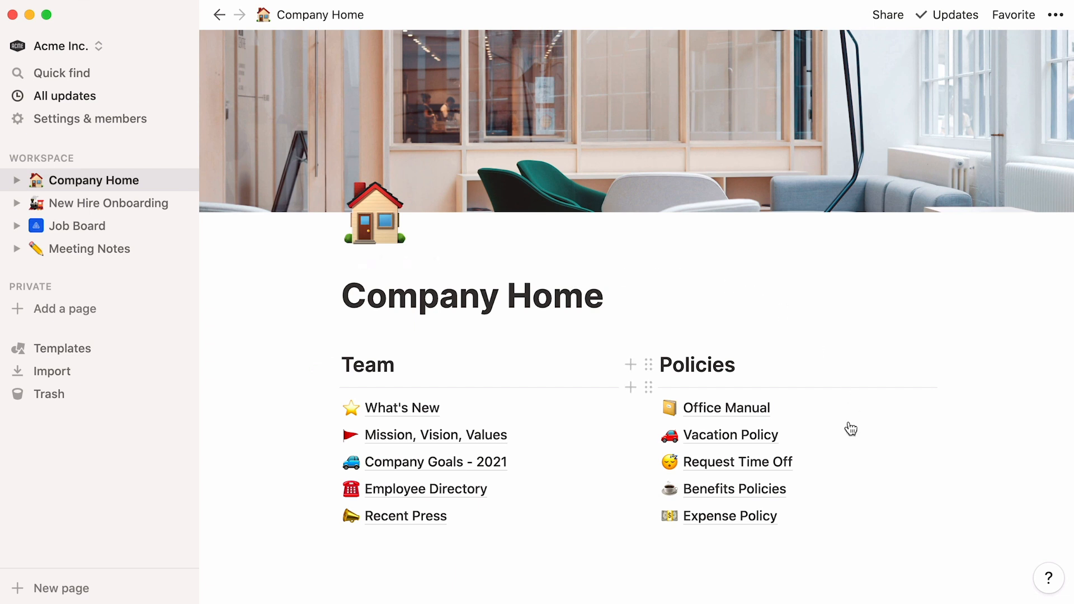
pyautogui.moveTo(295, 363)
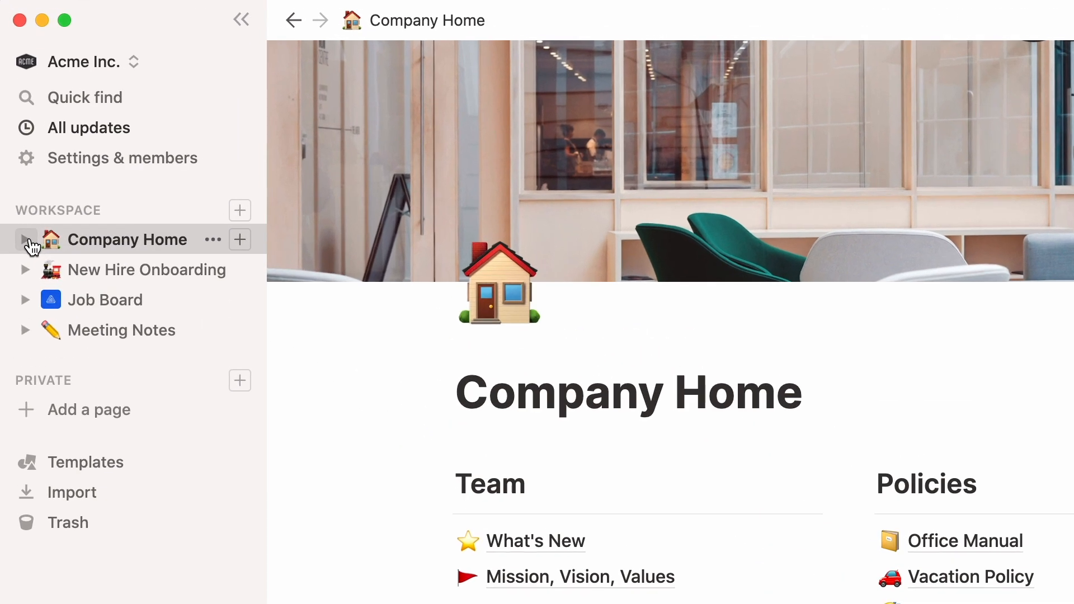
# Expand Company Home, Office Manual and Social Code in the sidebar, then collapse Office Manual.
pyautogui.click(26, 239)
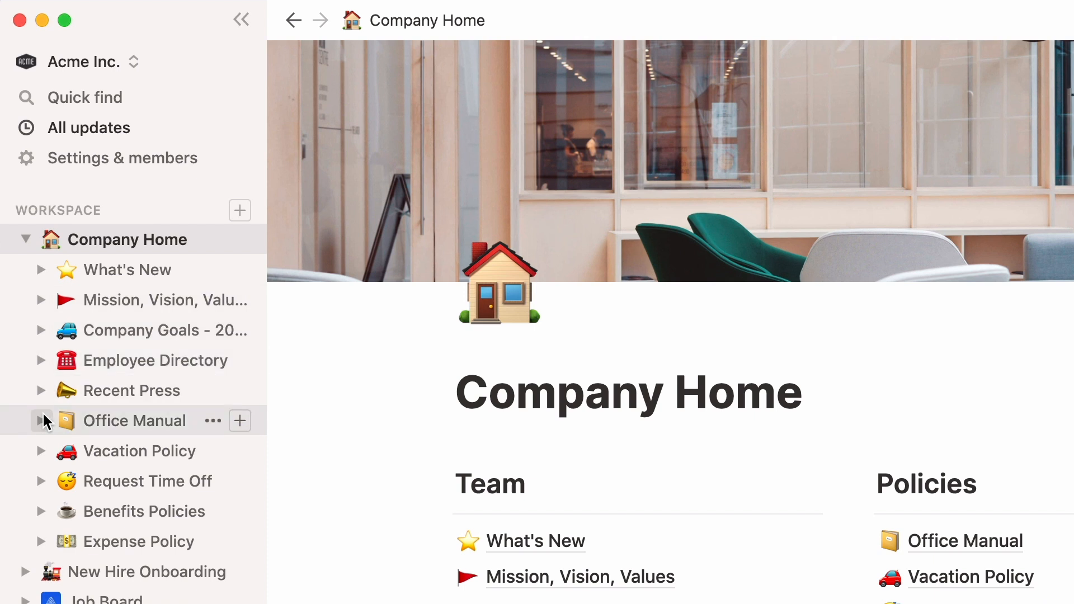
pyautogui.click(41, 420)
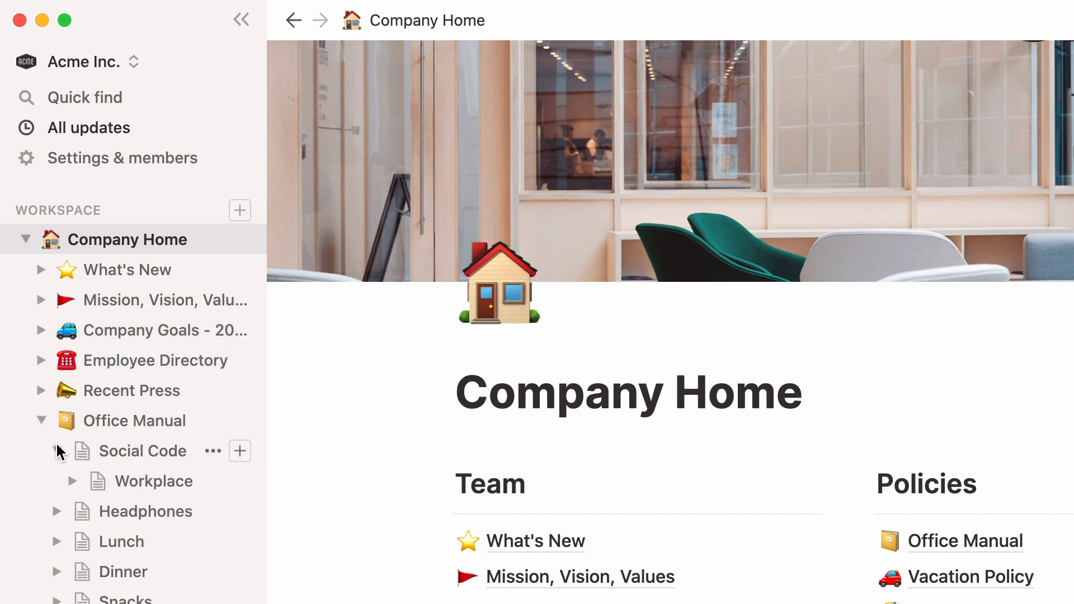
pyautogui.click(72, 481)
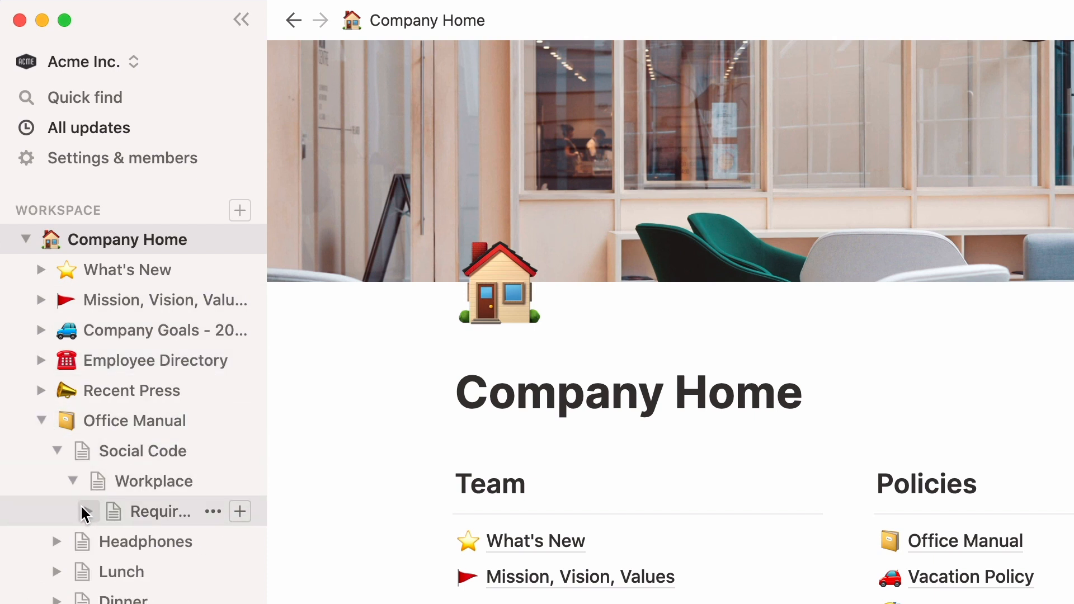
pyautogui.click(82, 511)
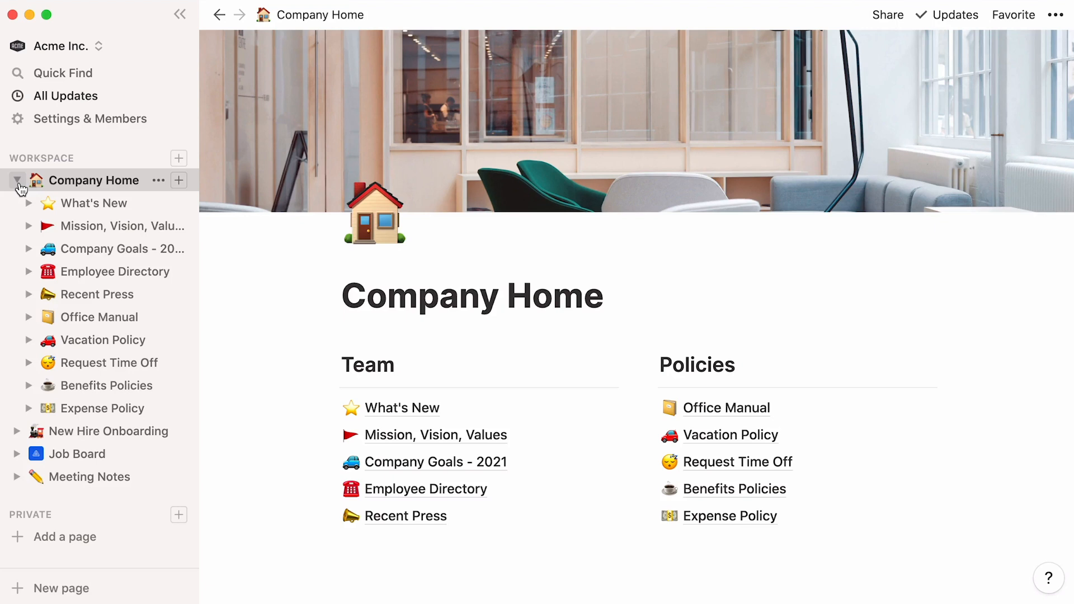
pyautogui.moveTo(179, 181)
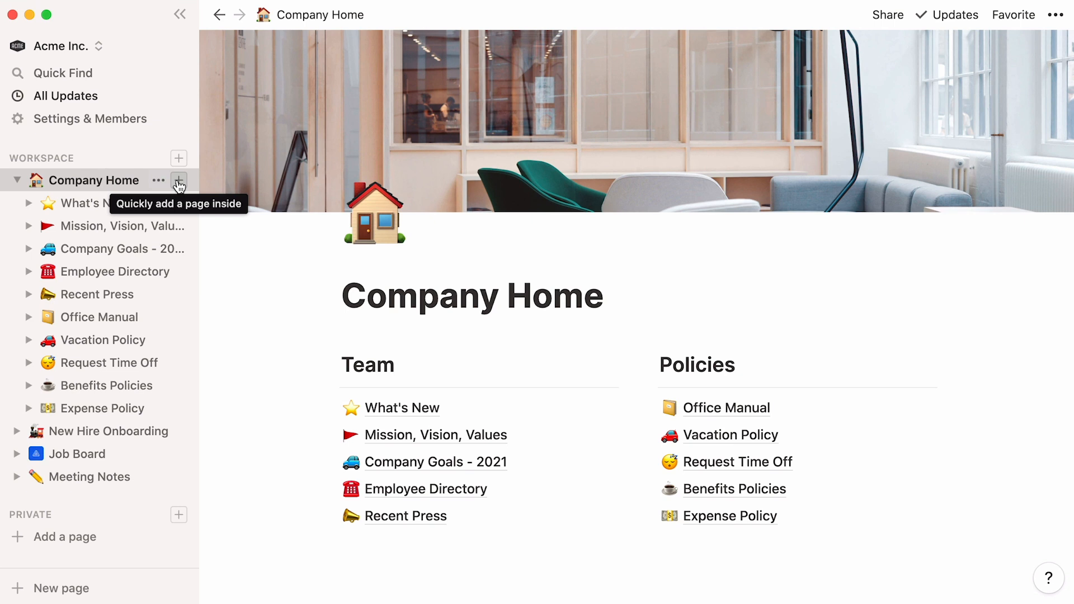
# Create a new subpage named 'FAQs' inside Company Home.
pyautogui.click(179, 180)
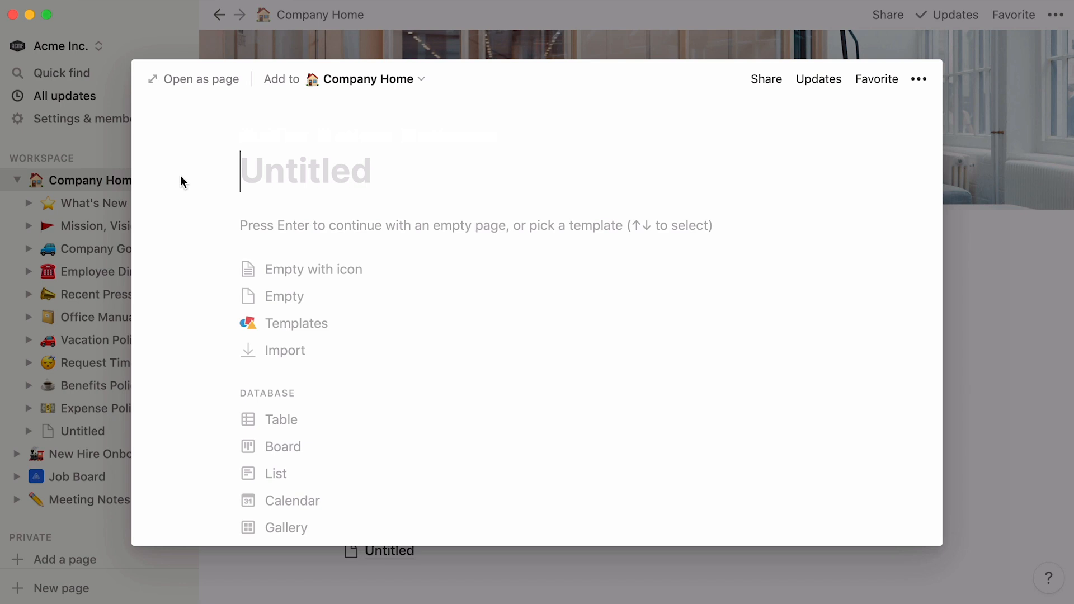
pyautogui.write('FAQs')
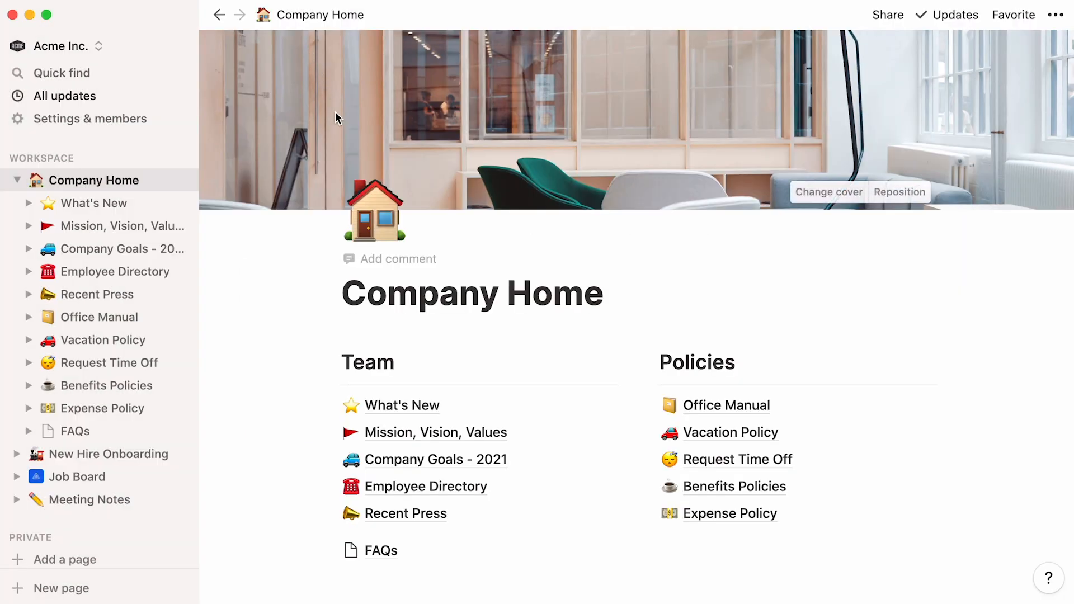
pyautogui.moveTo(446, 530)
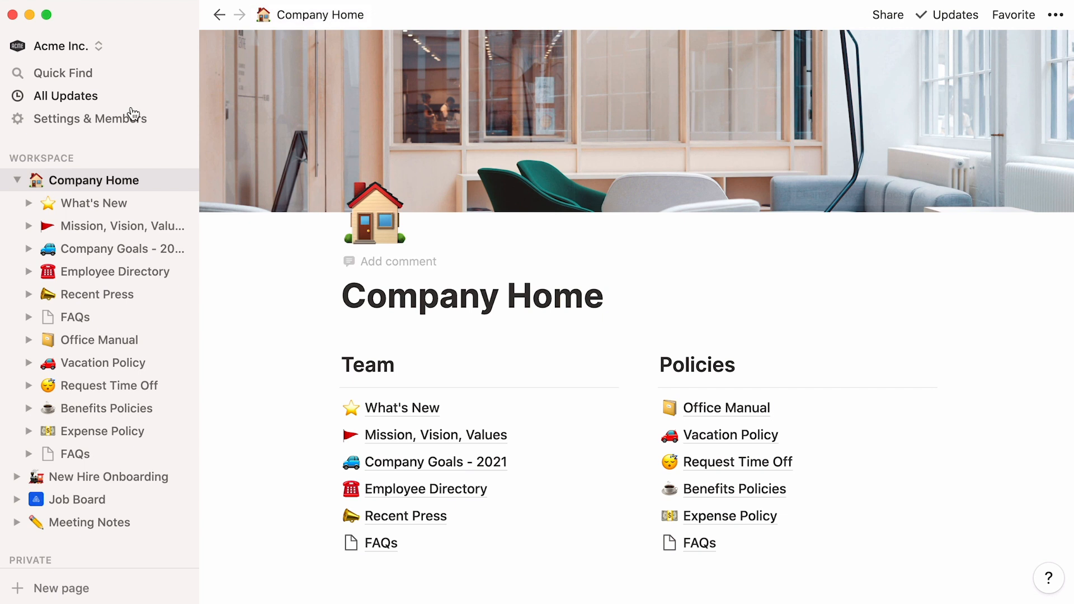
pyautogui.click(18, 180)
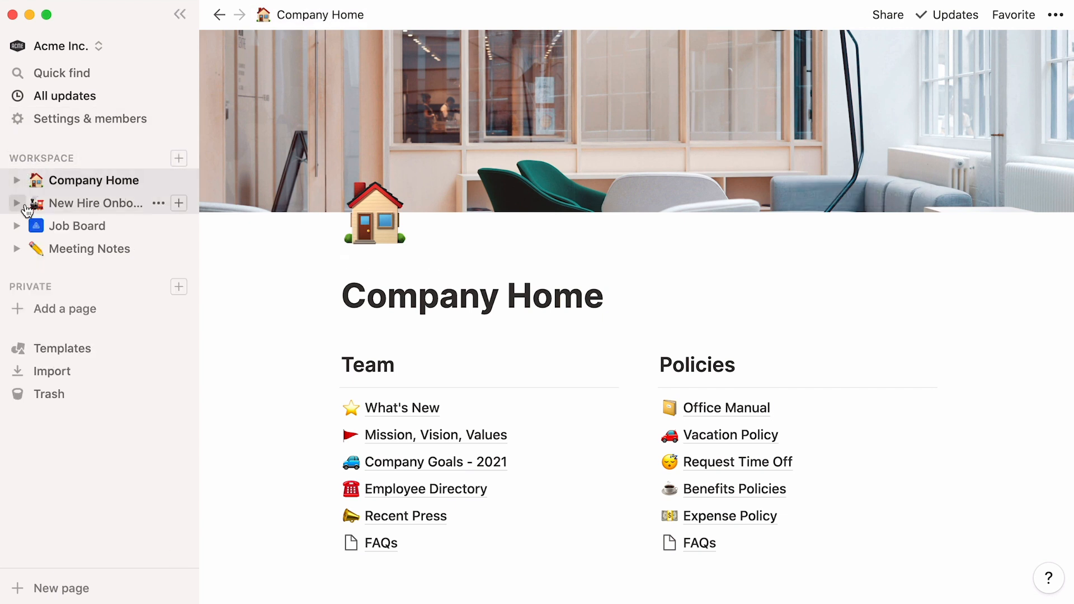
pyautogui.click(96, 202)
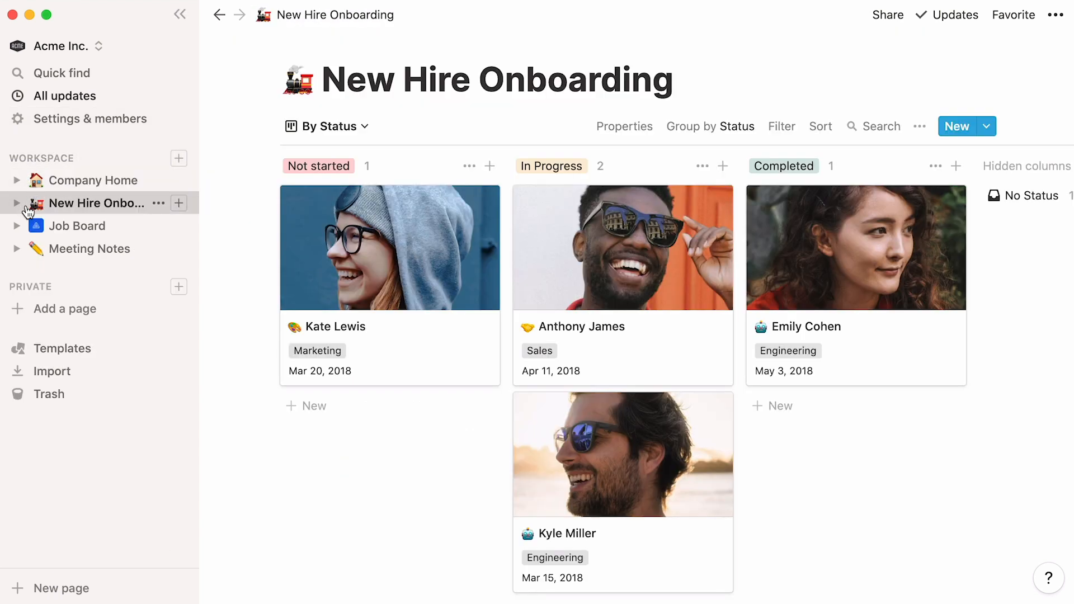
pyautogui.moveTo(96, 214)
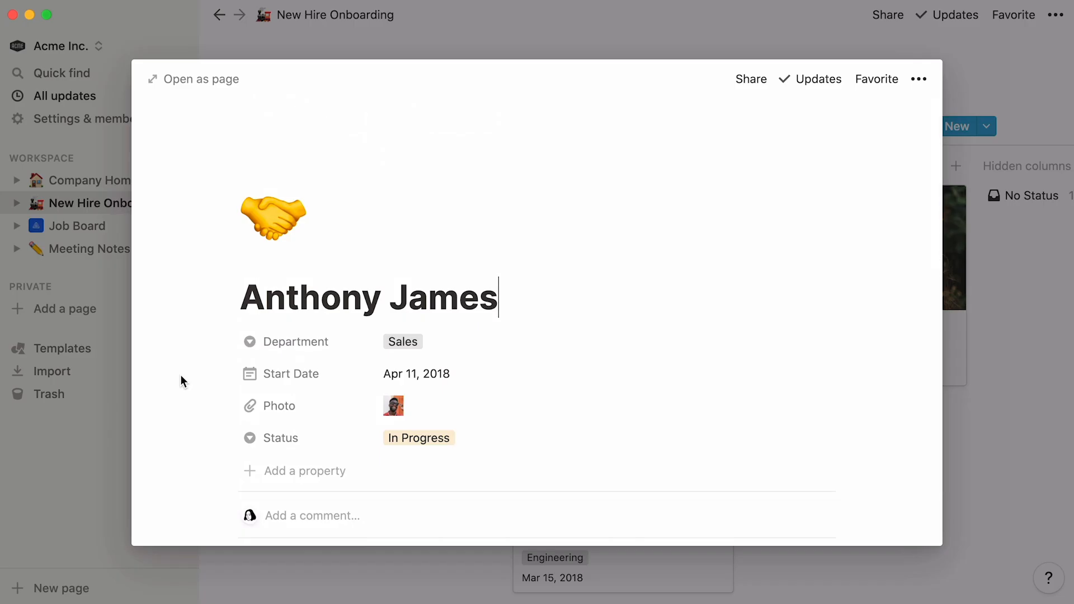
pyautogui.scroll(-3)
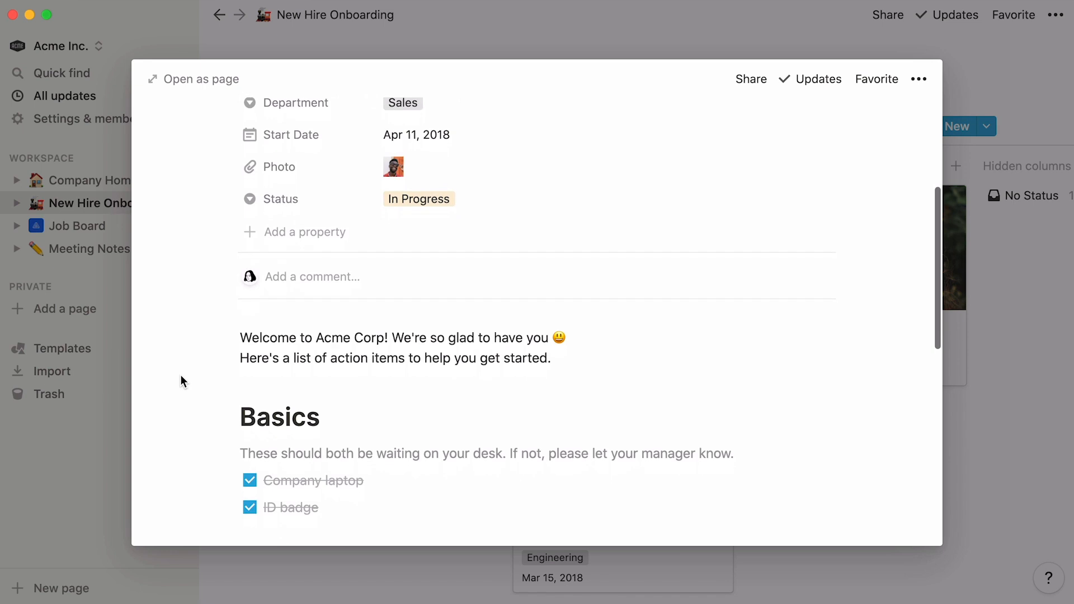
pyautogui.scroll(-3)
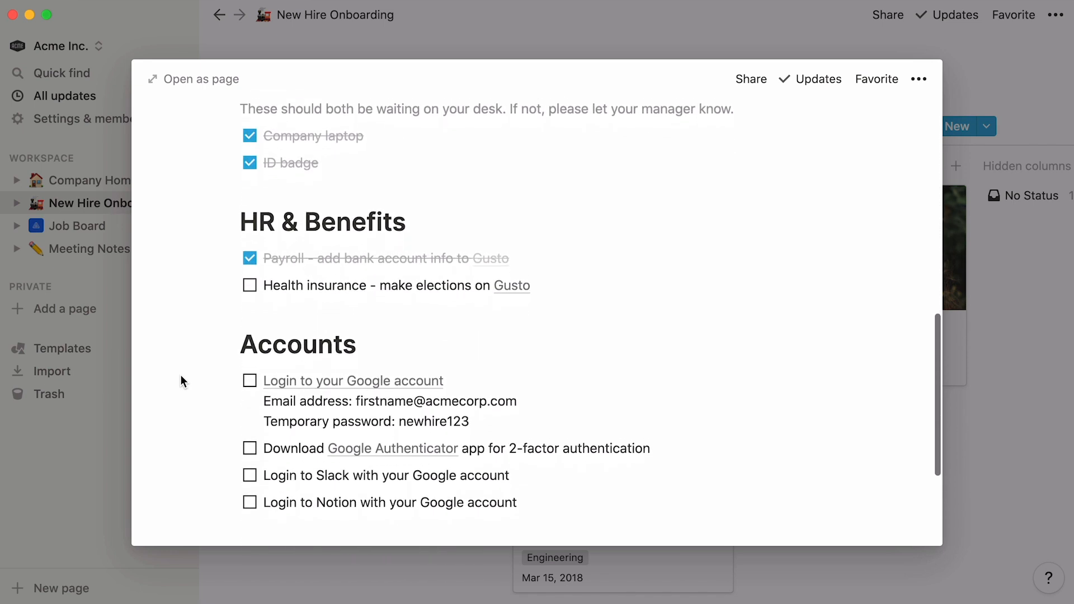
pyautogui.scroll(-3)
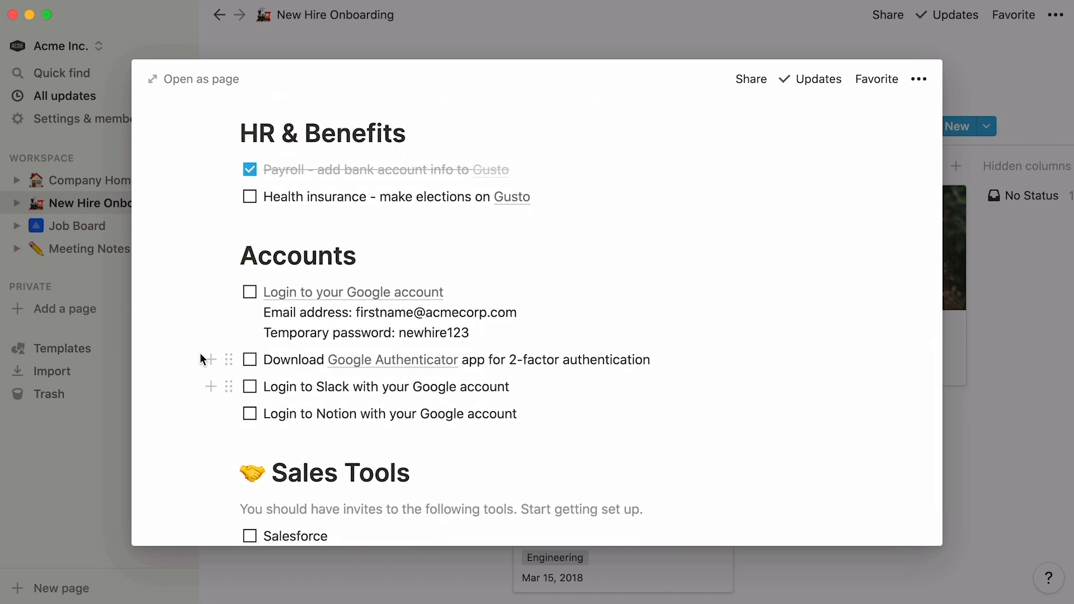
pyautogui.click(250, 293)
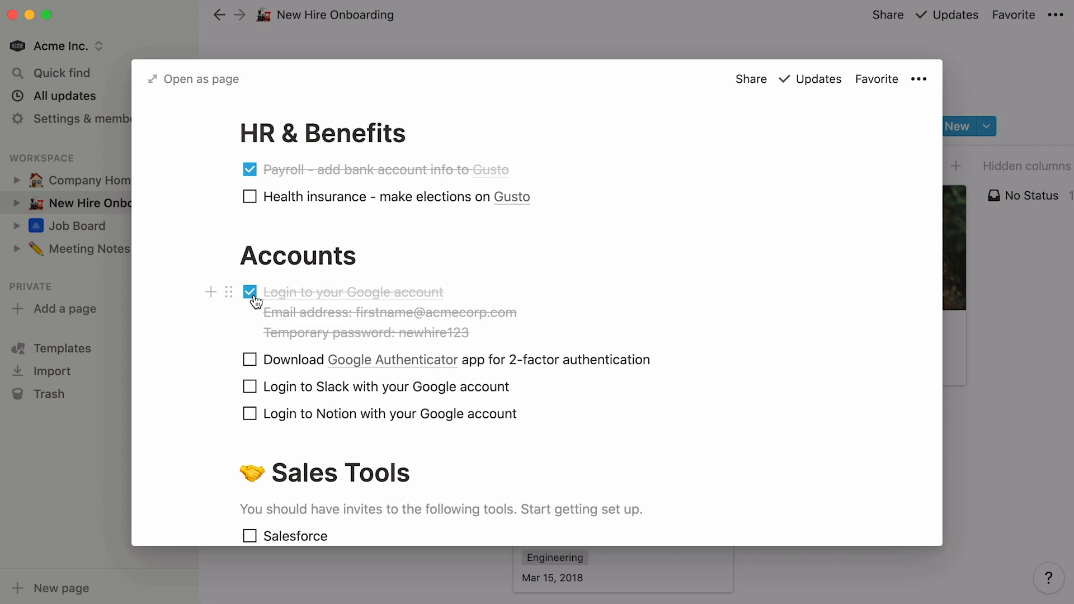
pyautogui.scroll(3)
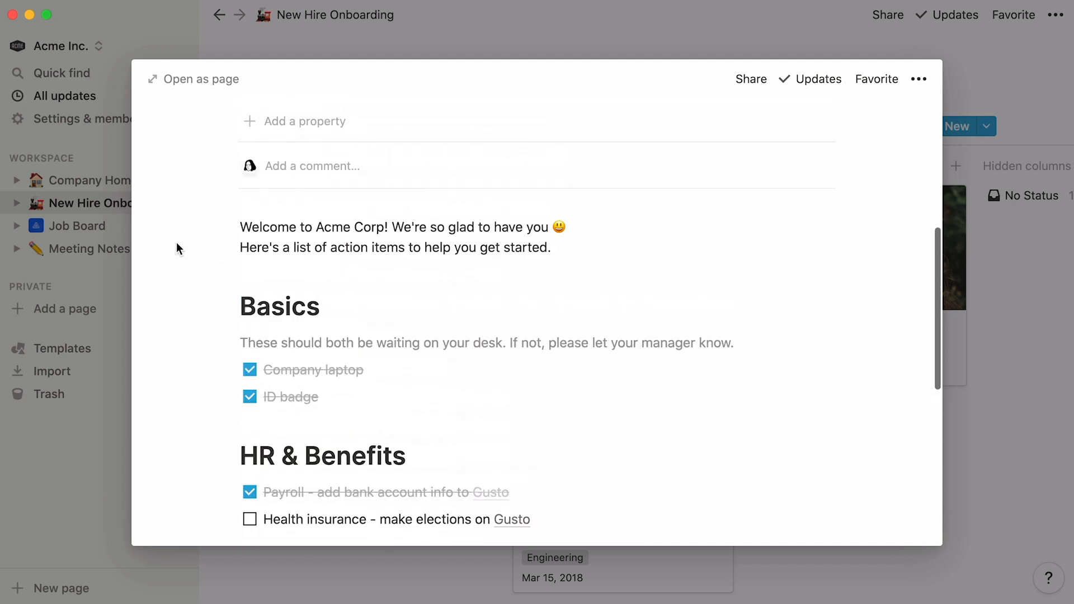
pyautogui.scroll(3)
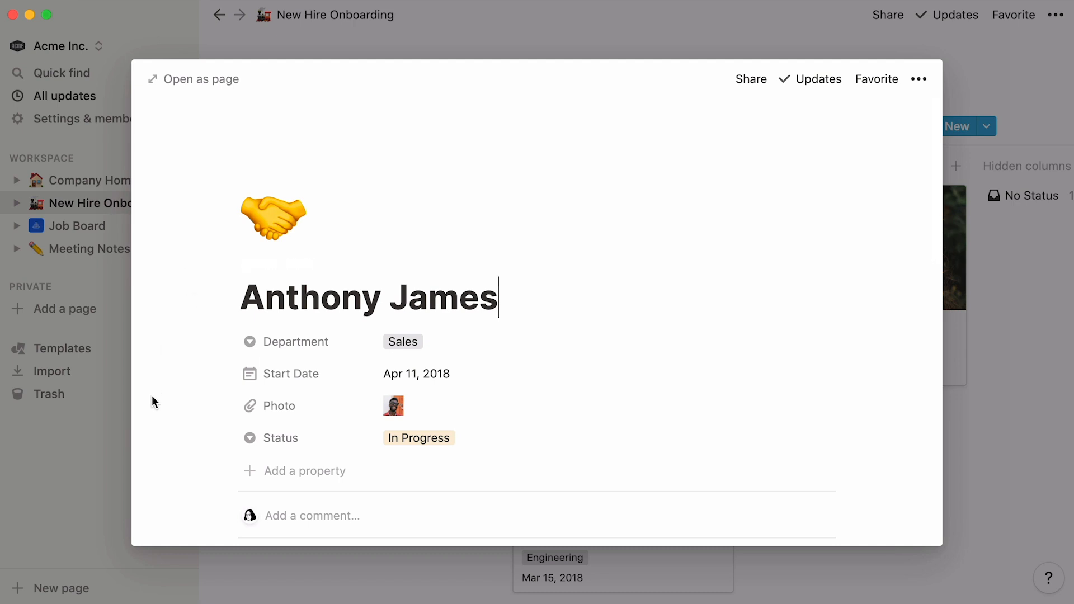
pyautogui.moveTo(208, 452)
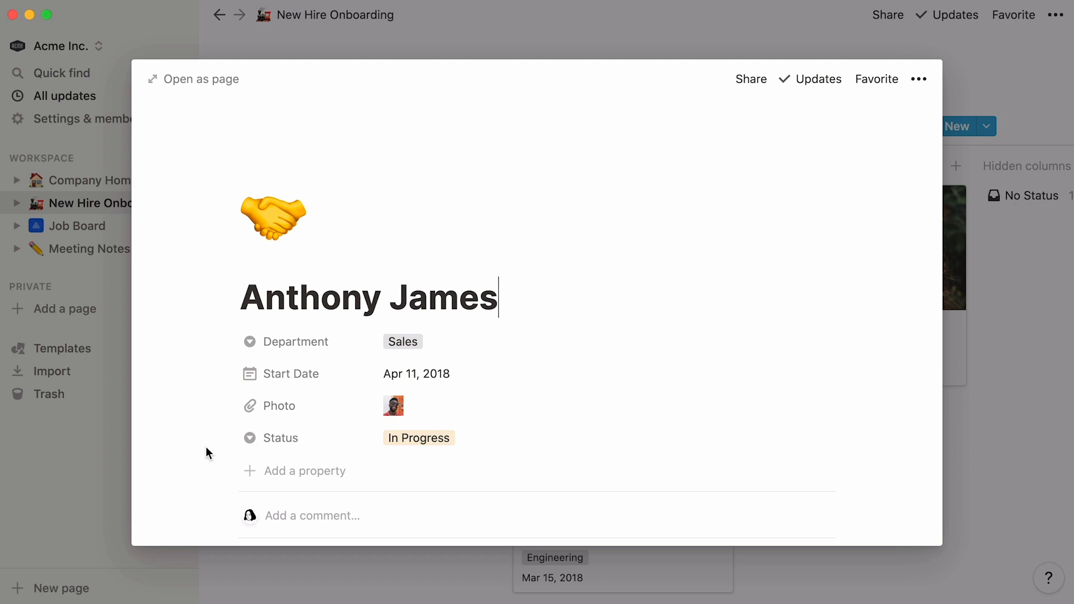
pyautogui.moveTo(336, 342)
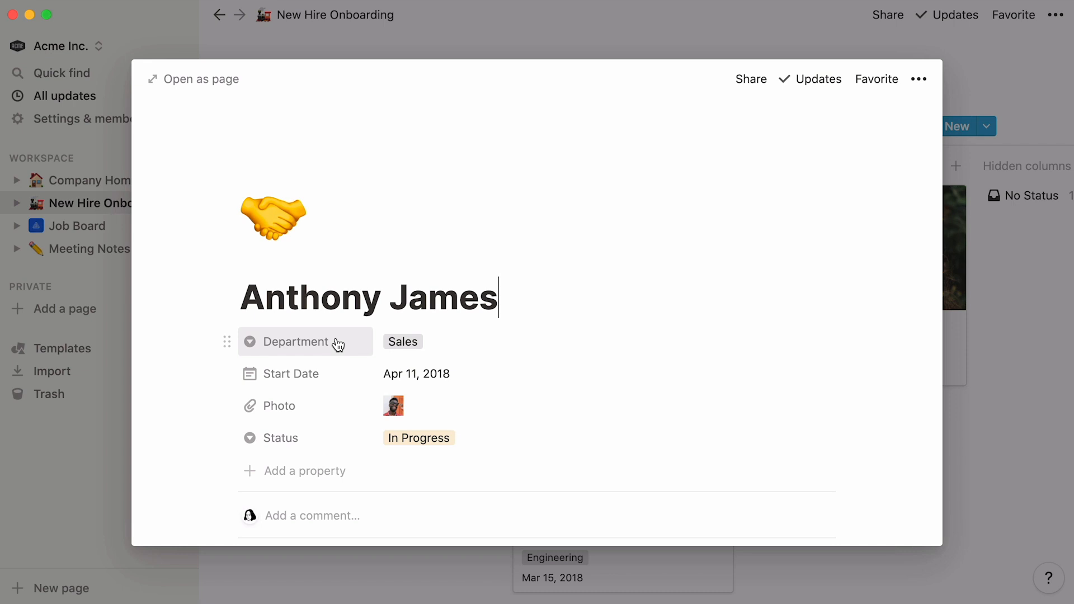
pyautogui.moveTo(341, 373)
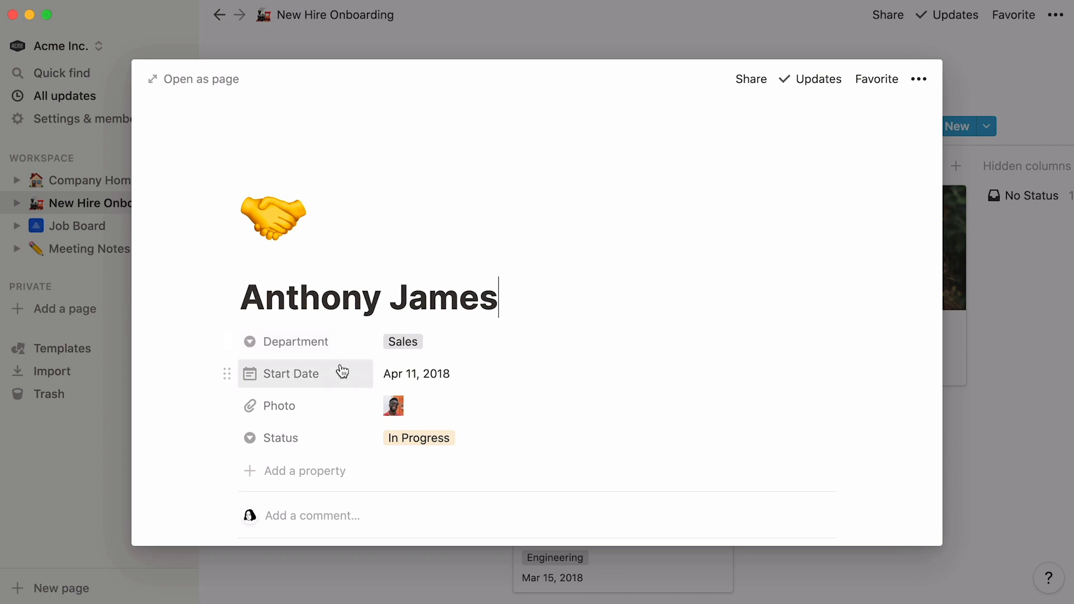
pyautogui.moveTo(336, 437)
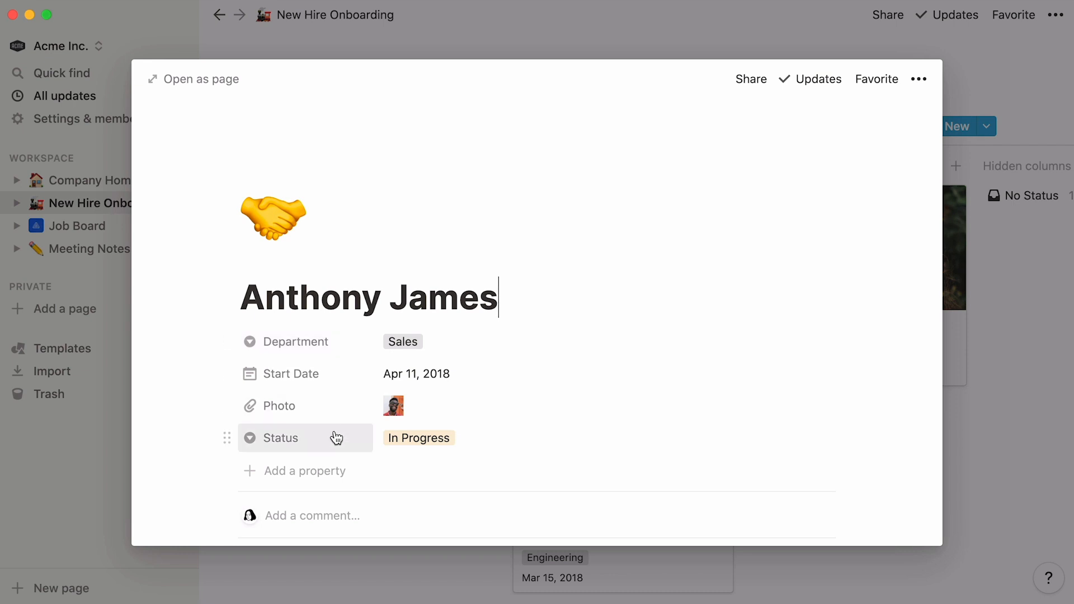
pyautogui.moveTo(294, 476)
pyautogui.write('UR')
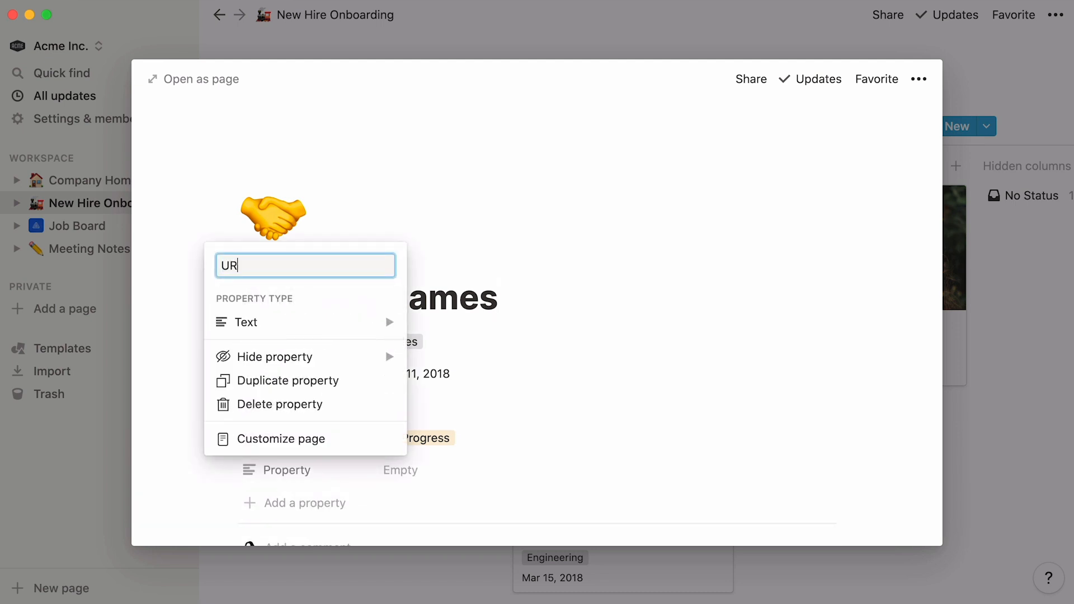
pyautogui.moveTo(305, 322)
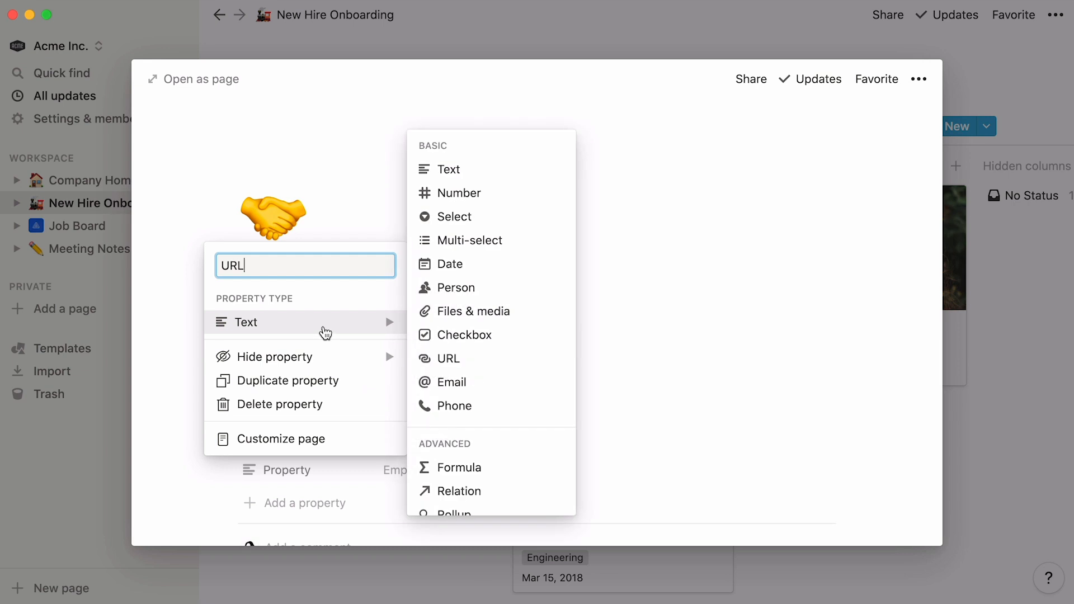
pyautogui.moveTo(490, 287)
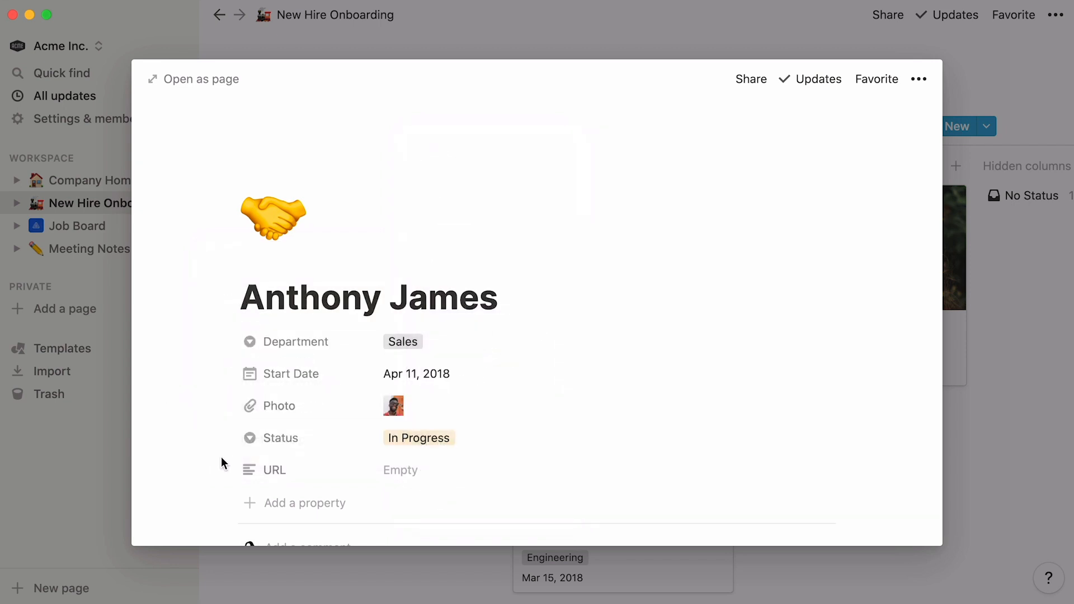
pyautogui.click(274, 470)
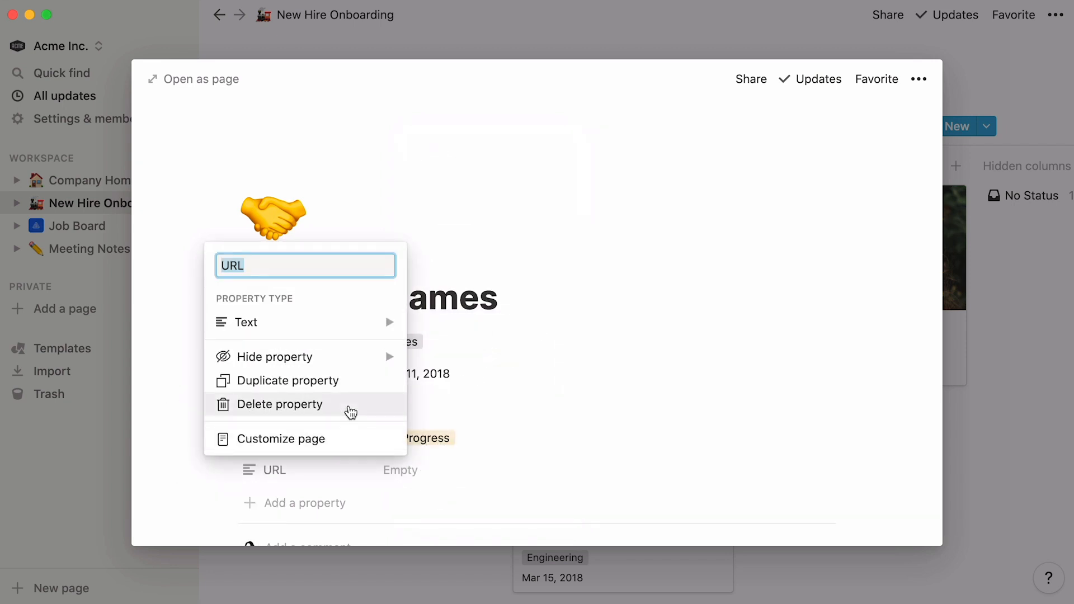
pyautogui.click(280, 404)
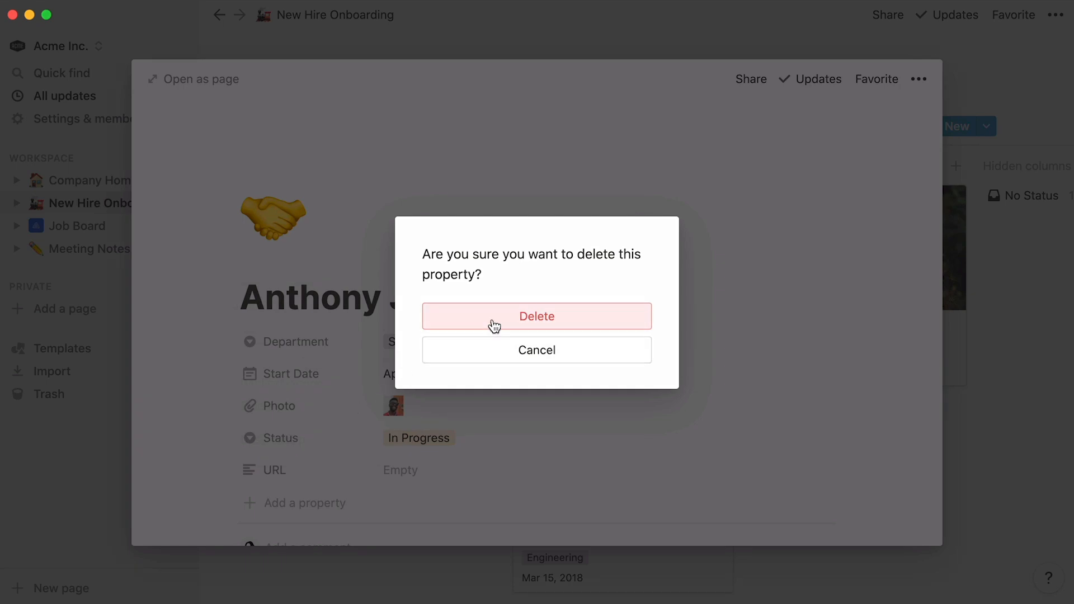
pyautogui.click(537, 315)
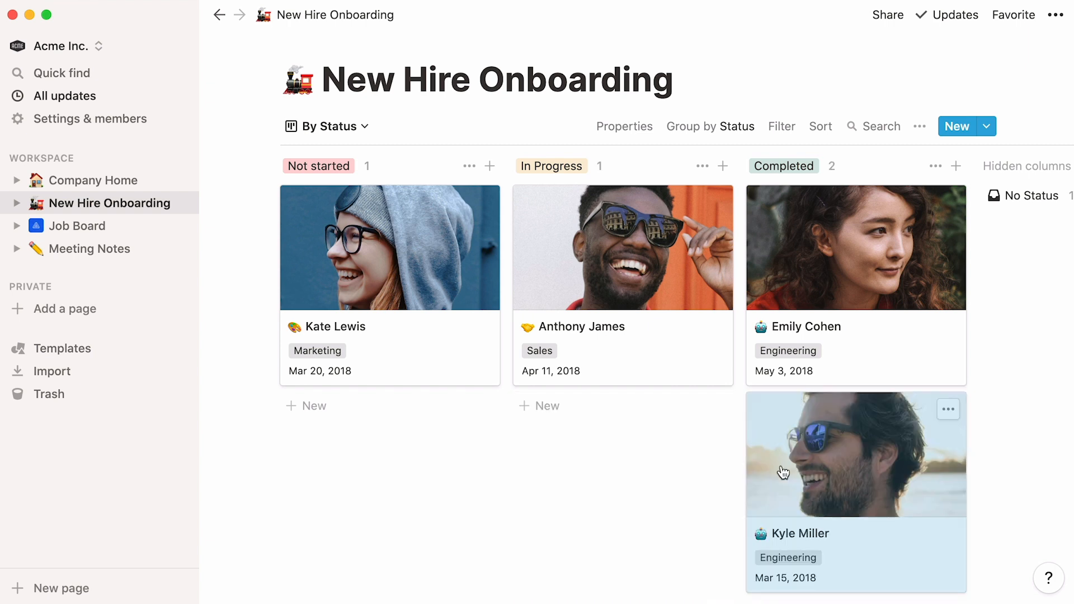
pyautogui.moveTo(181, 286)
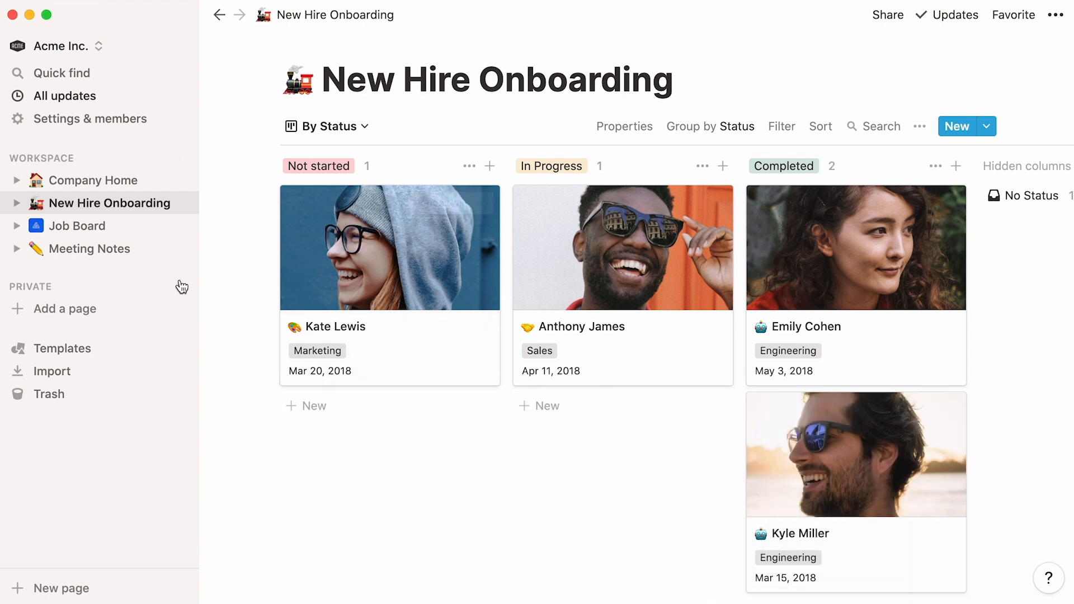
# Open the Job Board page and switch on Share to web.
pyautogui.click(78, 226)
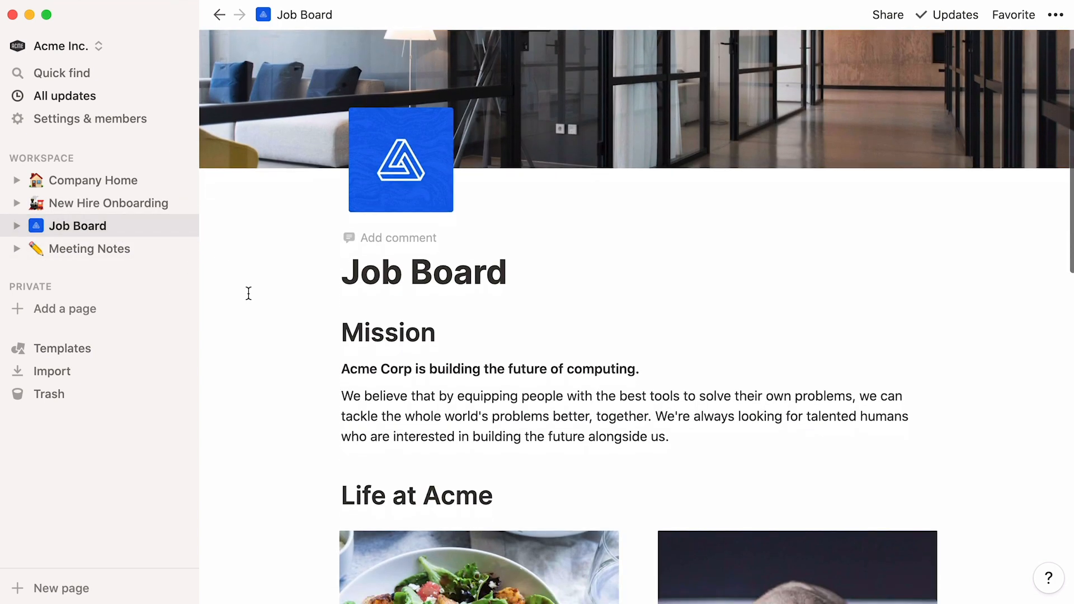
pyautogui.scroll(-3)
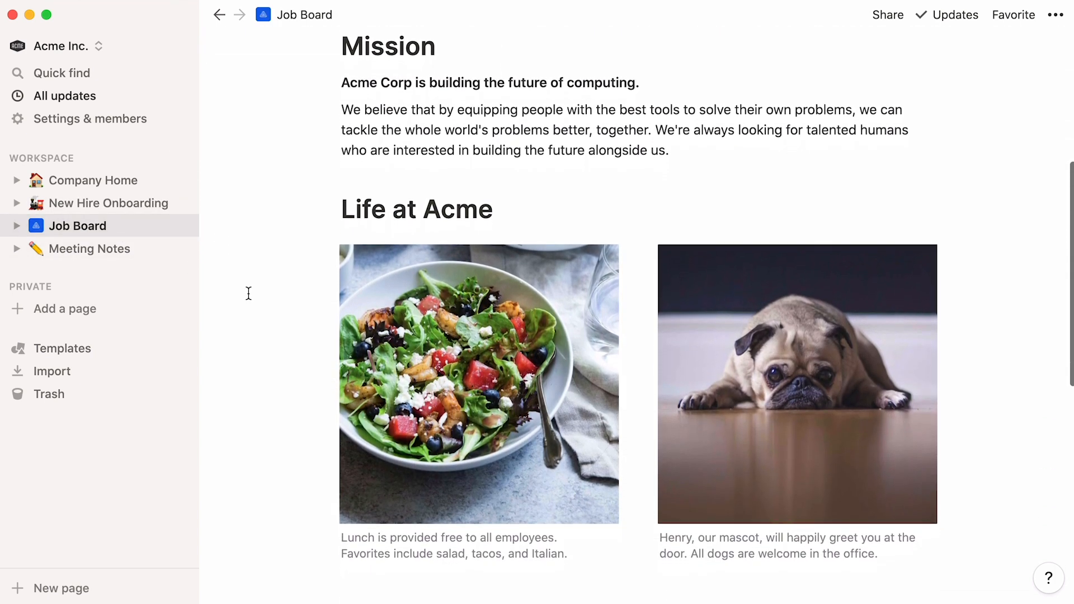
pyautogui.scroll(-3)
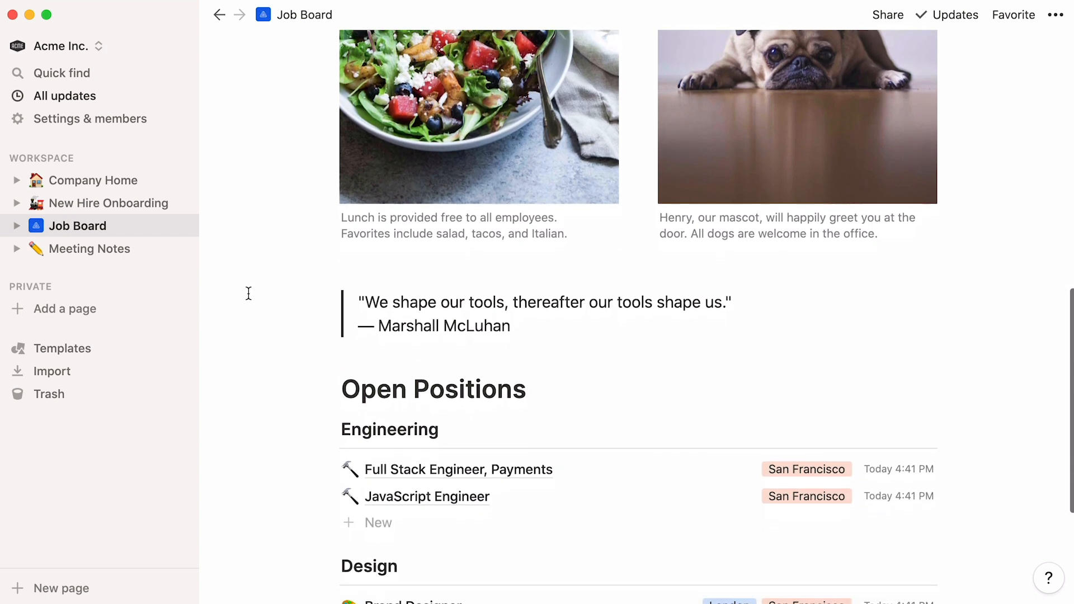
pyautogui.scroll(-3)
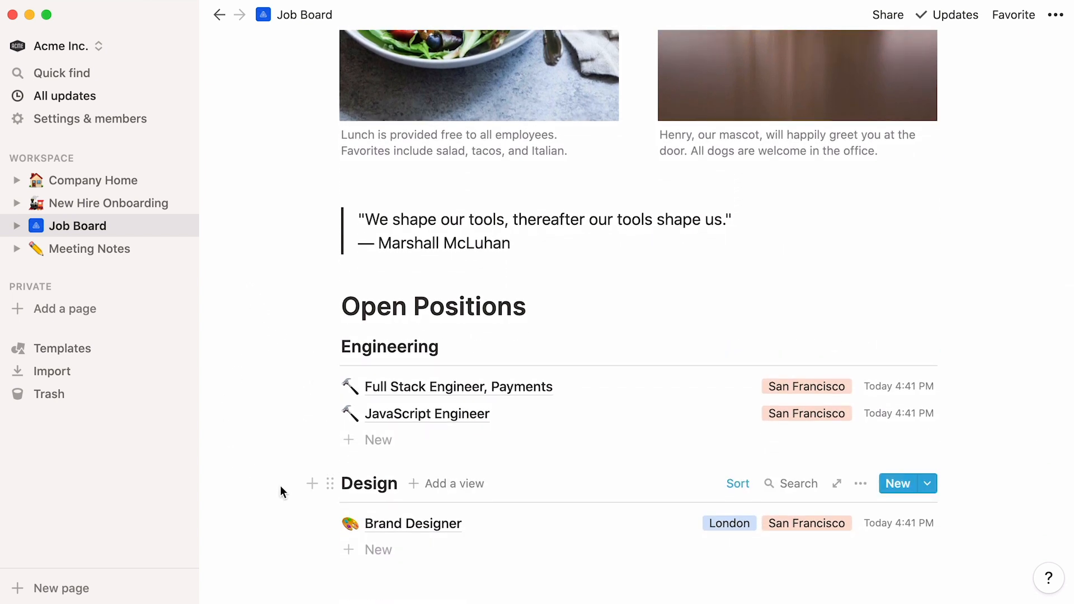
pyautogui.scroll(3)
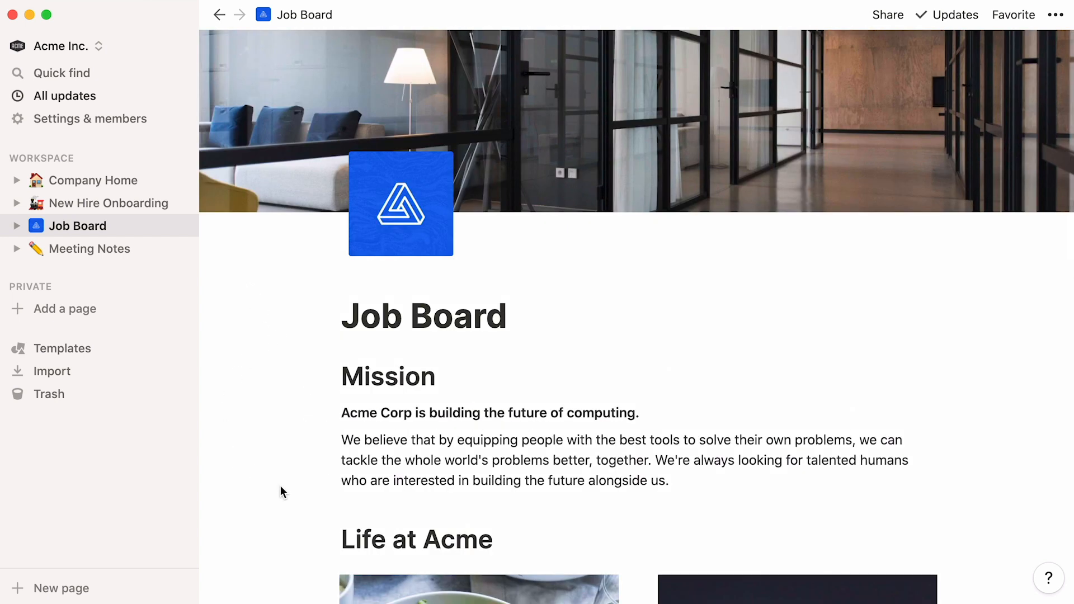
pyautogui.moveTo(868, 59)
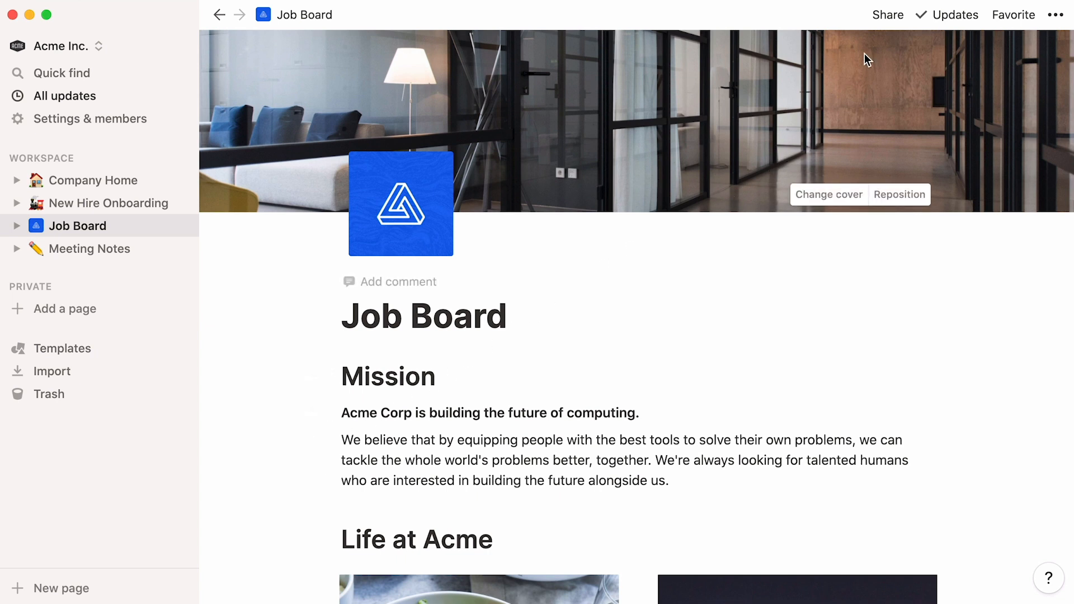
pyautogui.click(886, 14)
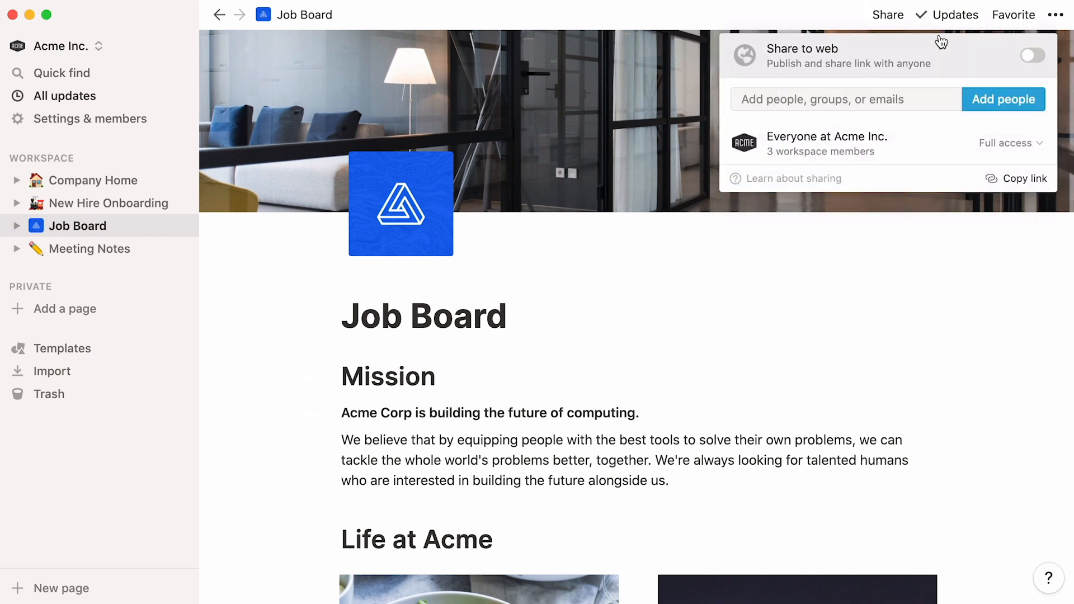
pyautogui.click(1032, 56)
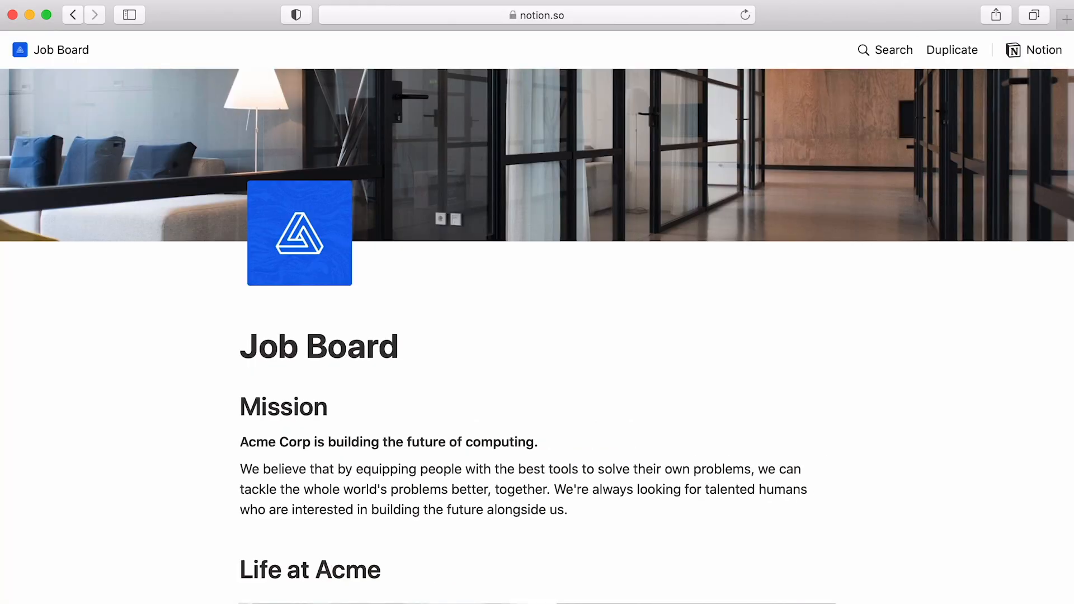
# Scroll the public Job Board page in Safari to the Engineering and Design positions.
pyautogui.scroll(-3)
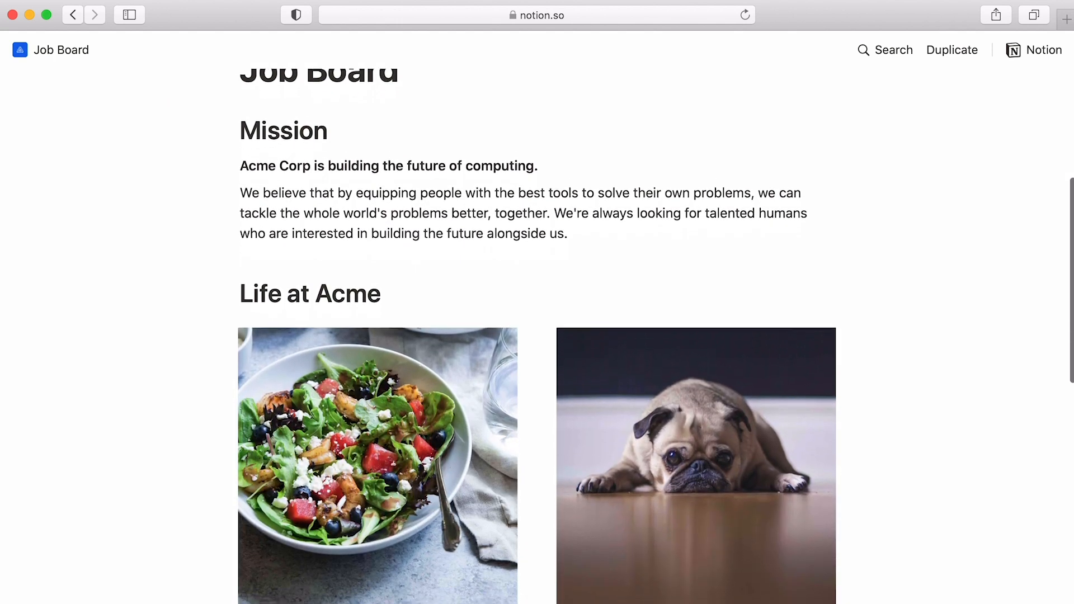
pyautogui.scroll(-3)
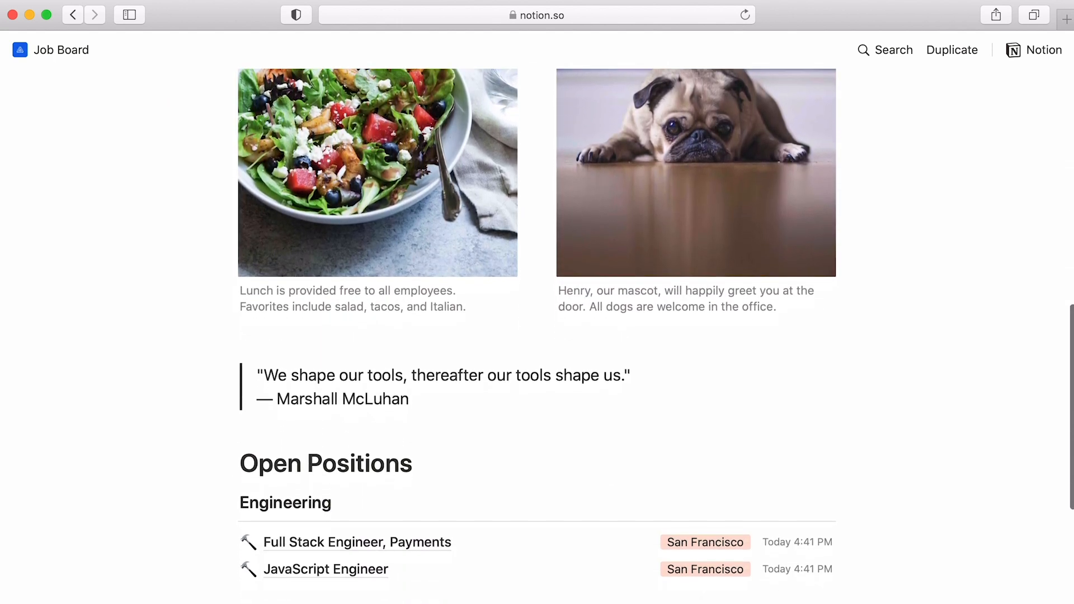
pyautogui.scroll(-3)
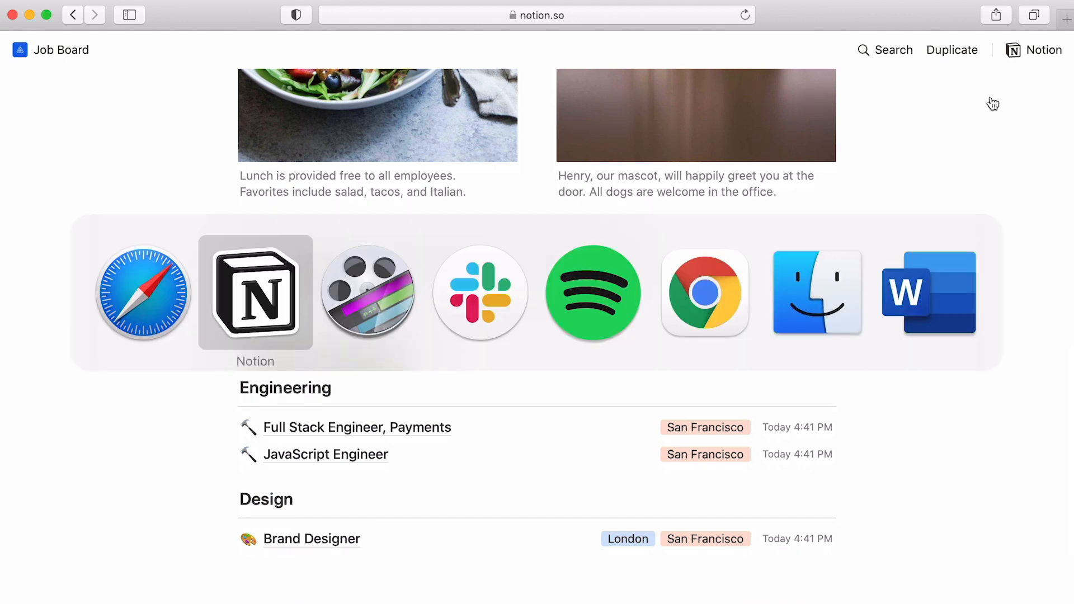
# Back in Notion, open the Standup 01-15-202 note from Meeting Notes.
pyautogui.click(255, 293)
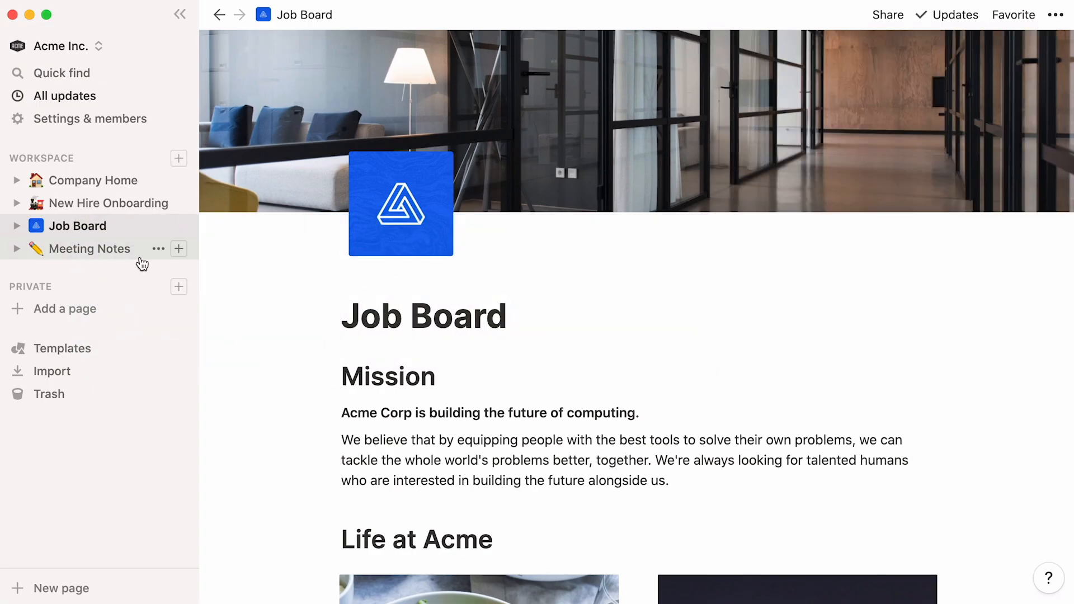
pyautogui.click(89, 248)
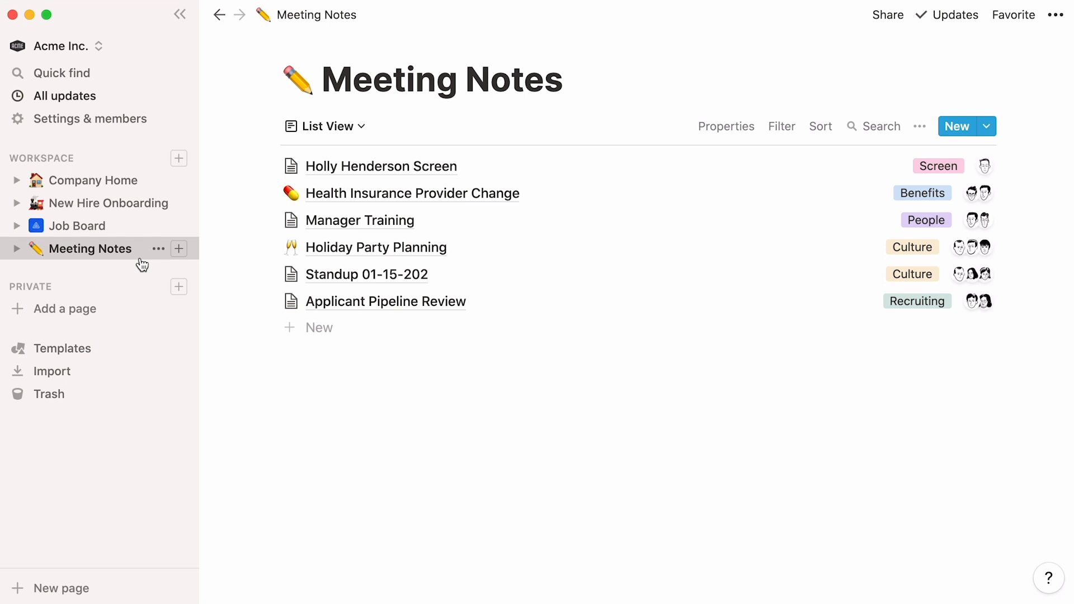
pyautogui.moveTo(305, 293)
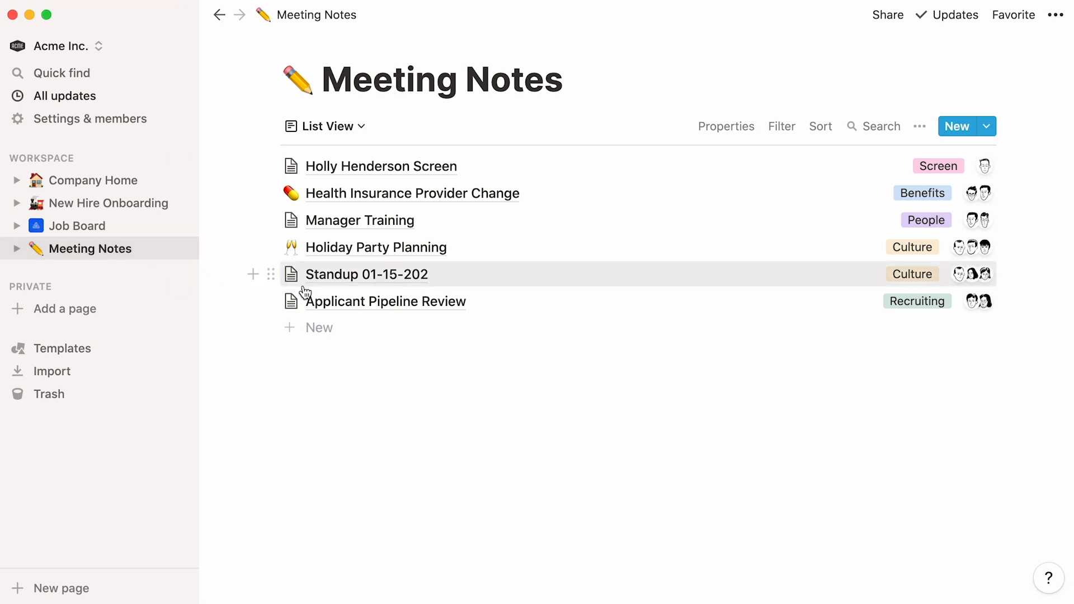
pyautogui.click(367, 274)
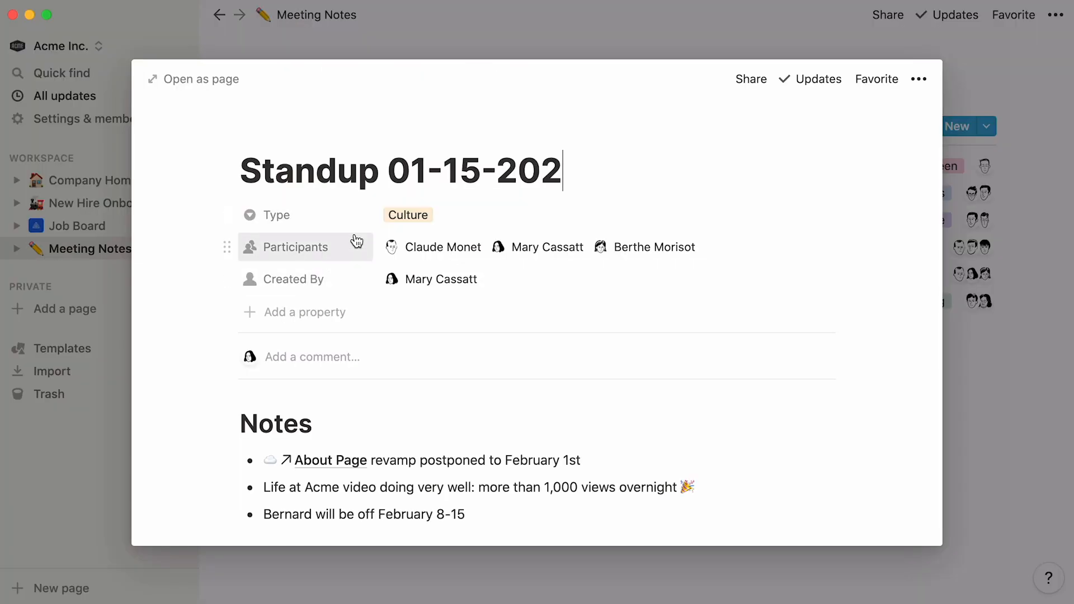
pyautogui.moveTo(351, 278)
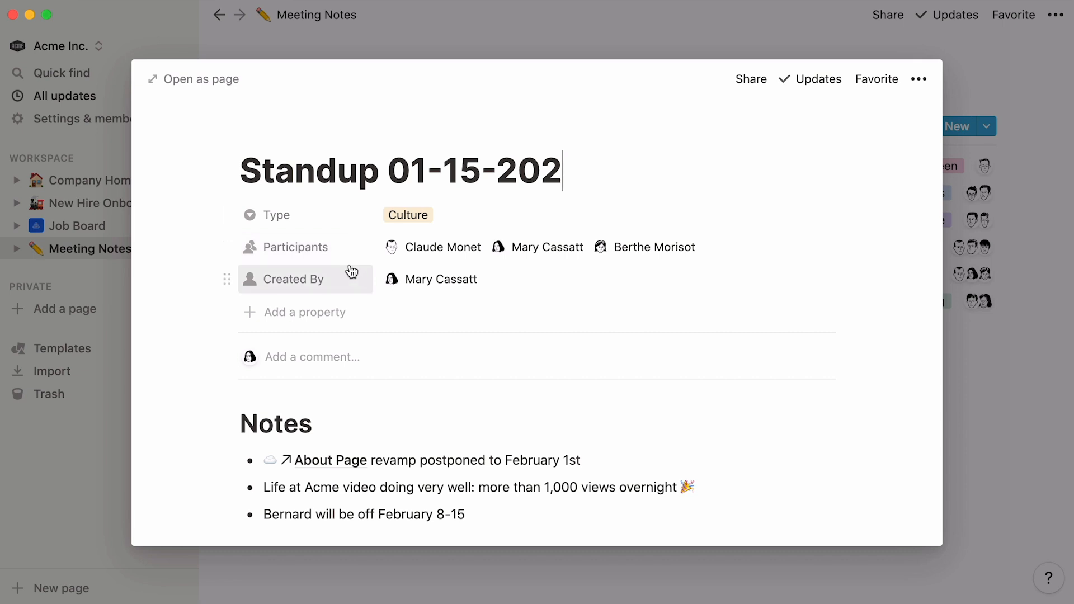
pyautogui.moveTo(323, 285)
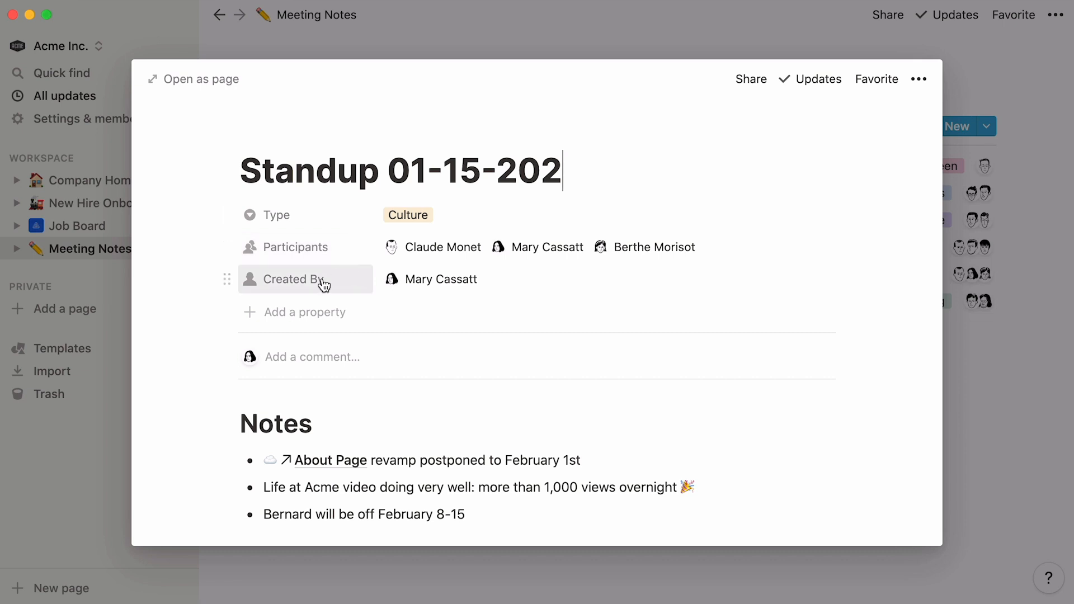
# Link the Life at Acme mention to its page and return to Company Home.
pyautogui.scroll(-3)
pyautogui.write('@l')
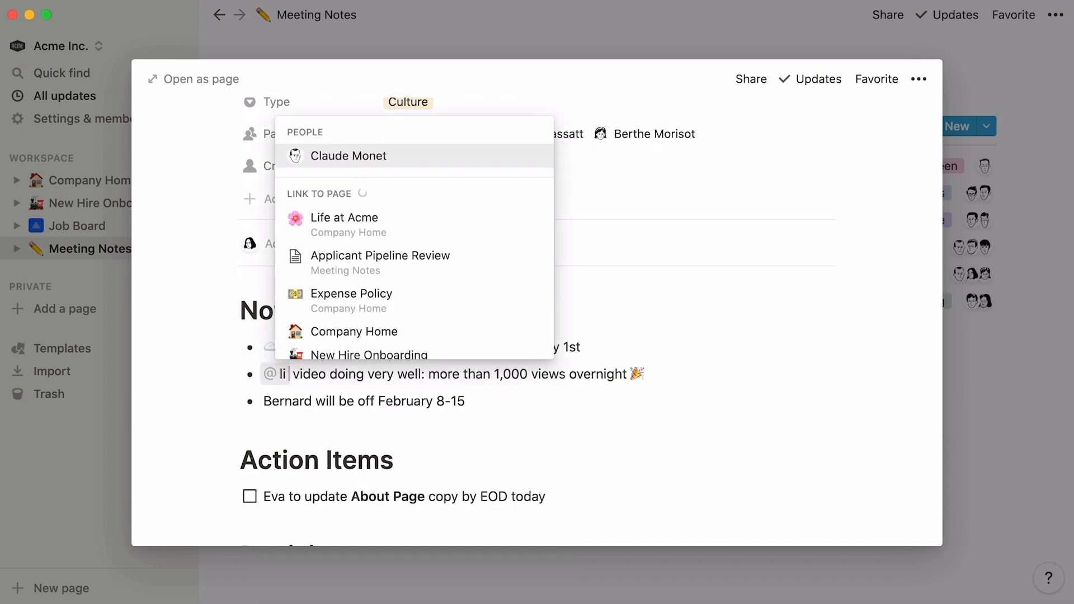
pyautogui.click(344, 217)
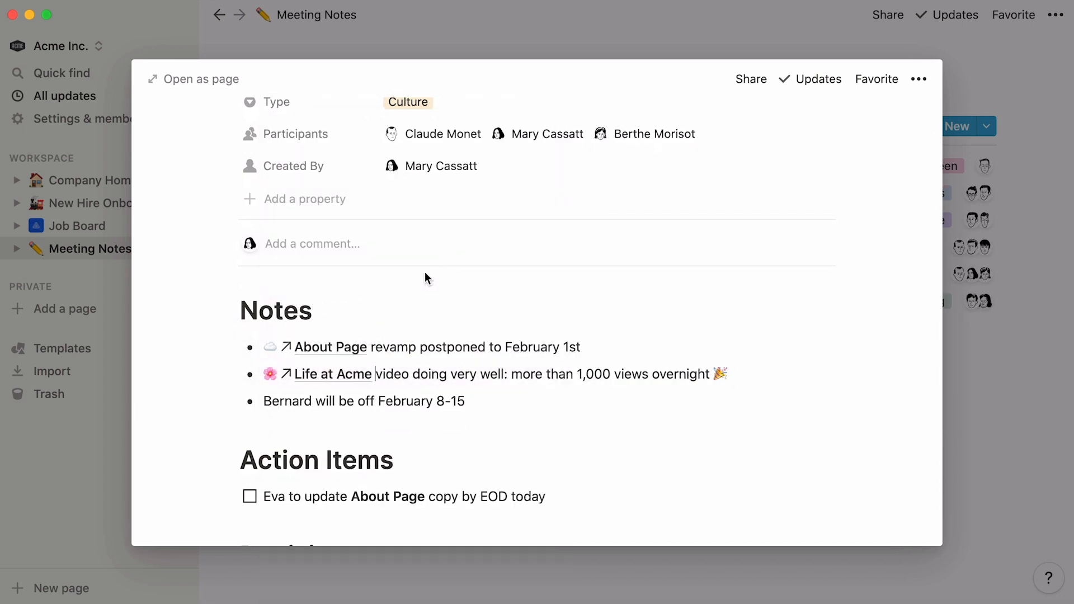
pyautogui.click(333, 374)
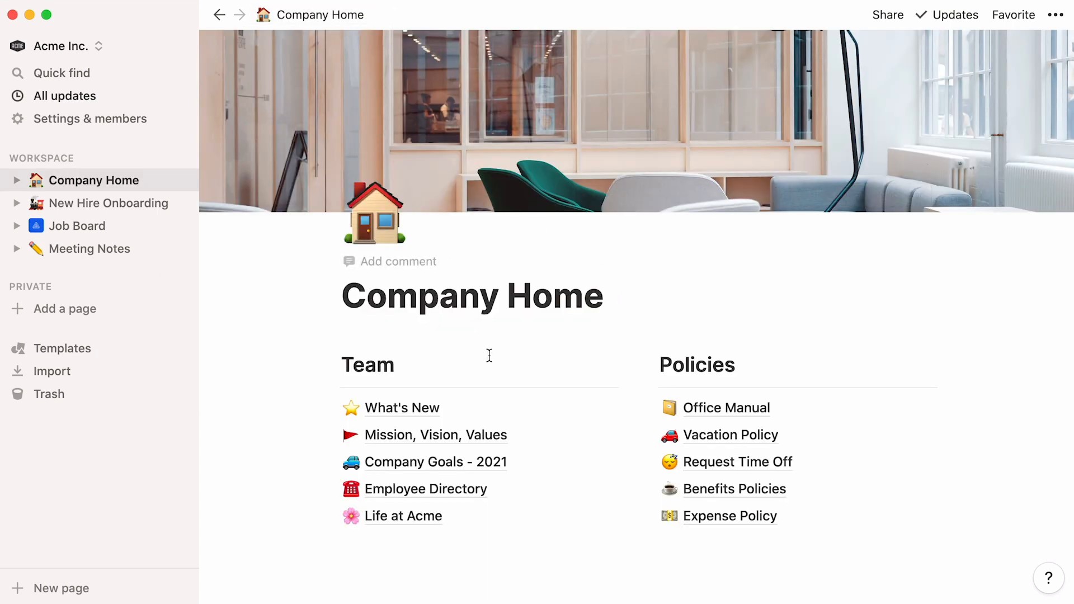
# Open Mission, Vision, Values, set the ACME logo as its icon, and scroll to Values.
pyautogui.click(435, 435)
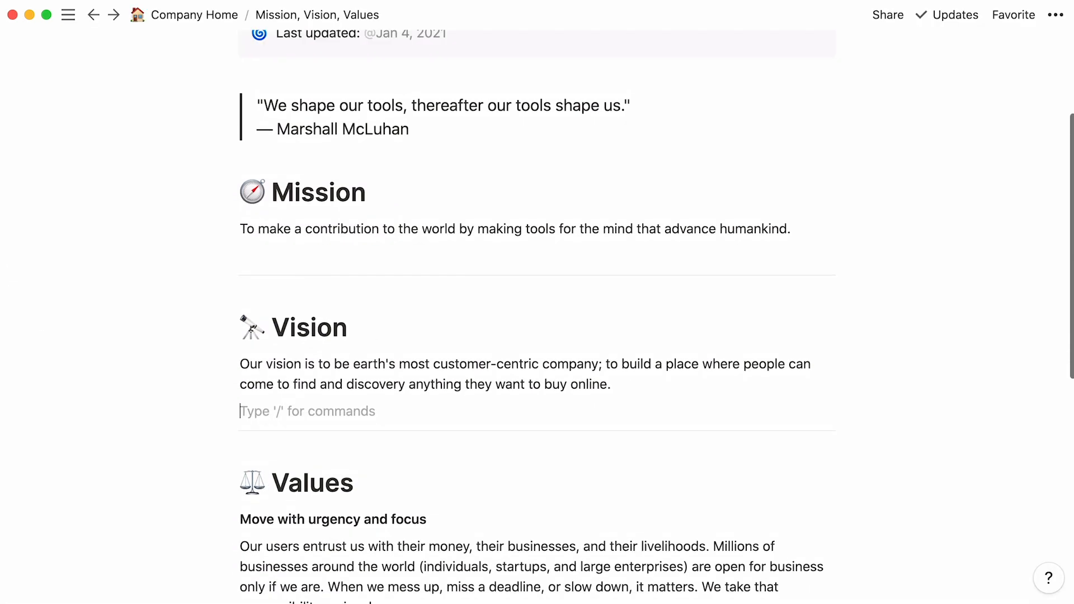
pyautogui.click(265, 15)
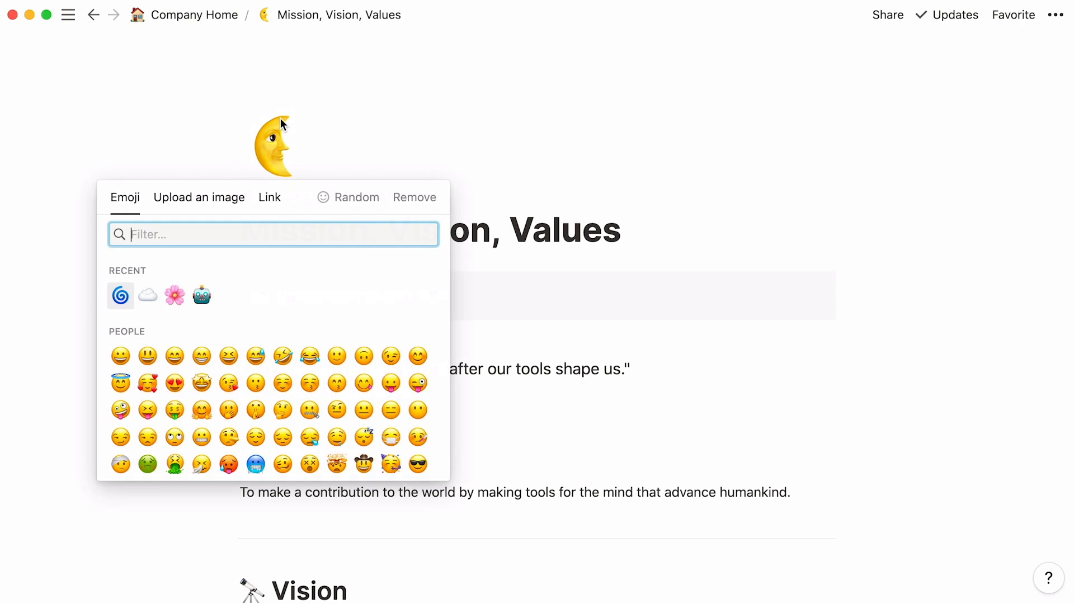
pyautogui.click(269, 197)
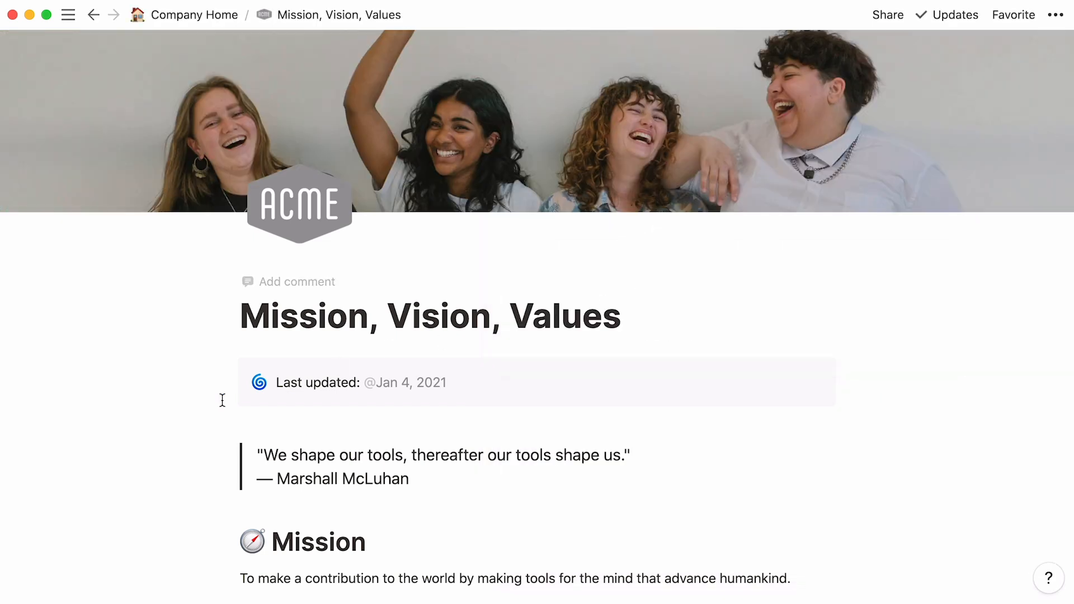
pyautogui.scroll(-3)
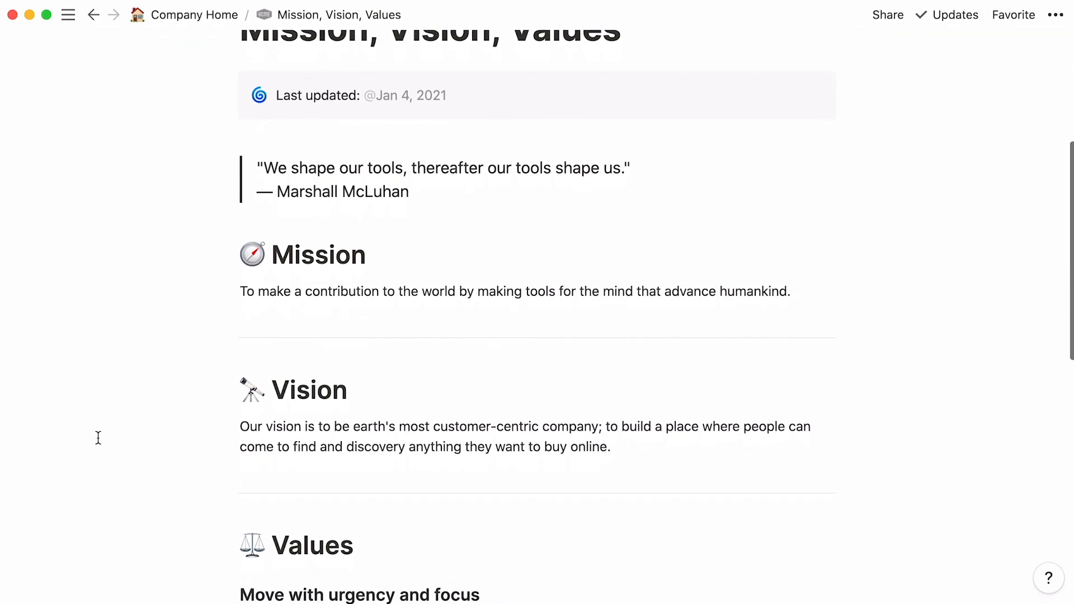
pyautogui.scroll(-3)
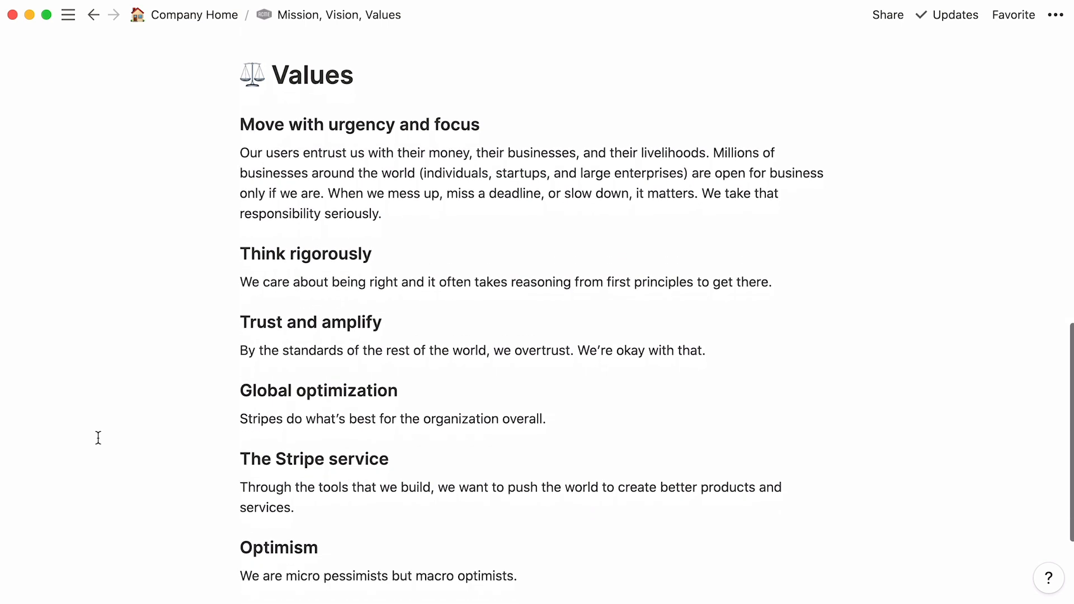
pyautogui.click(68, 15)
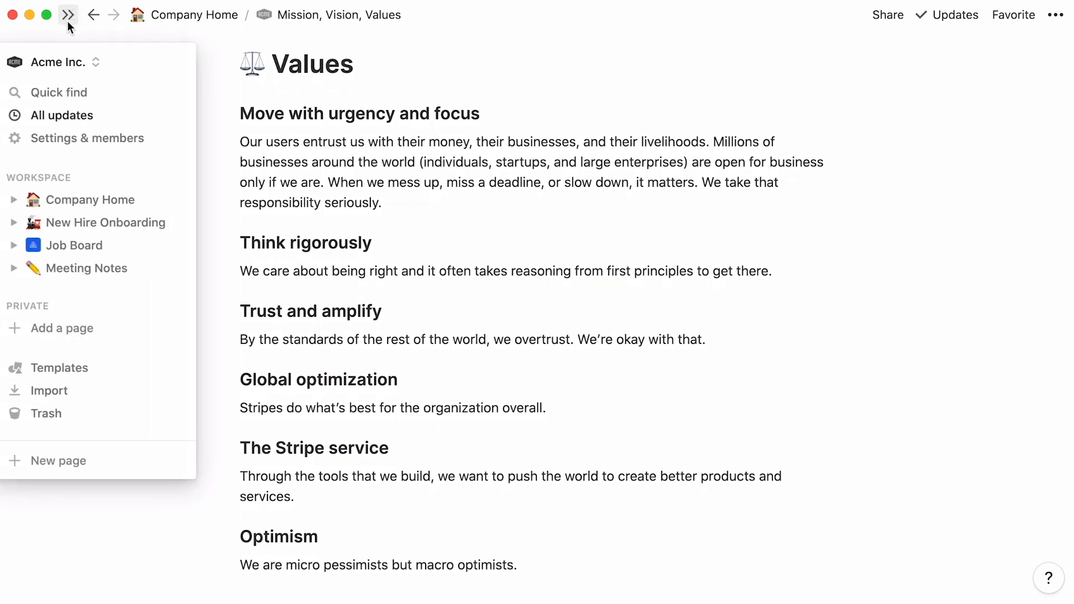
# Pin the sidebar open and go to the Meeting Notes database list view.
pyautogui.click(68, 15)
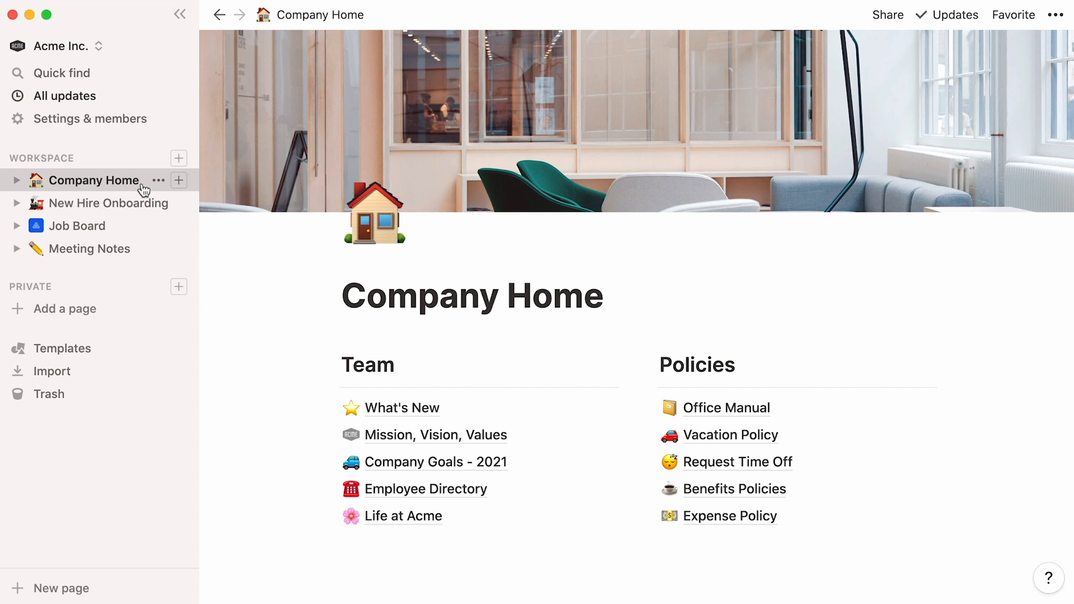
pyautogui.moveTo(137, 202)
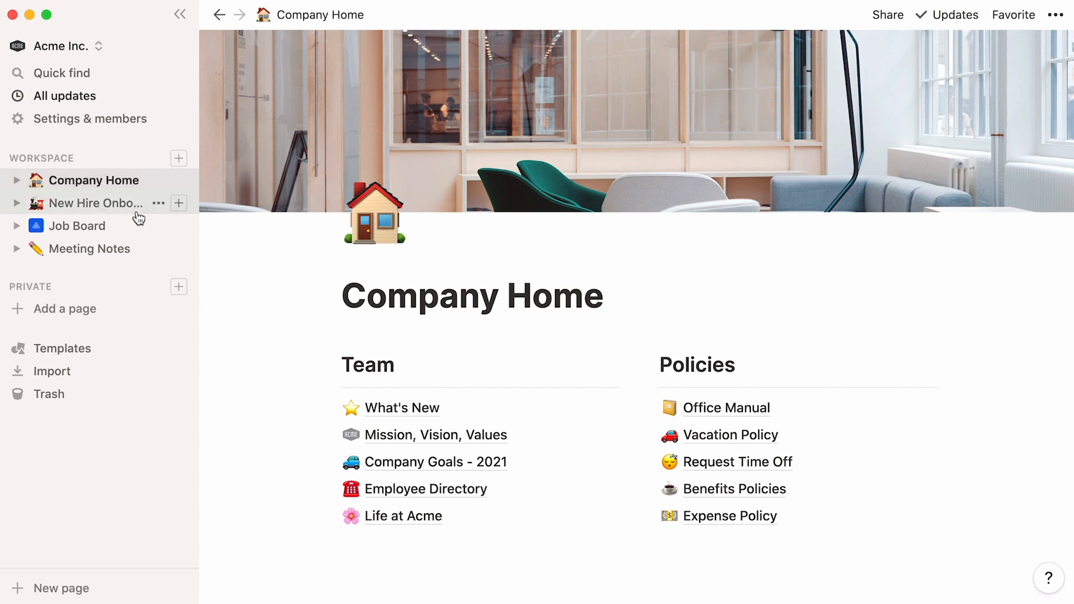
pyautogui.click(90, 248)
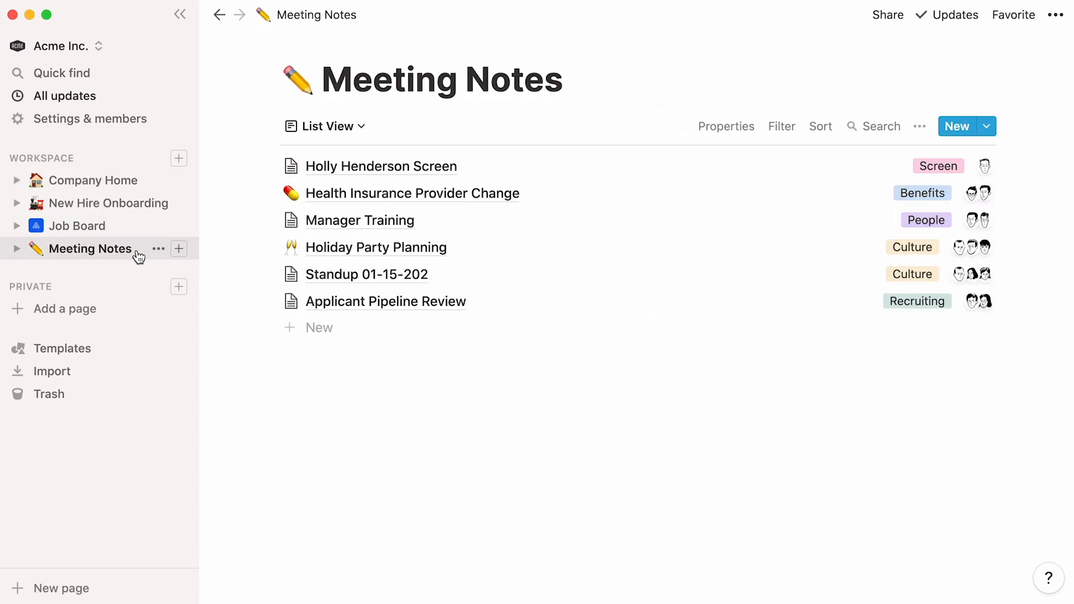